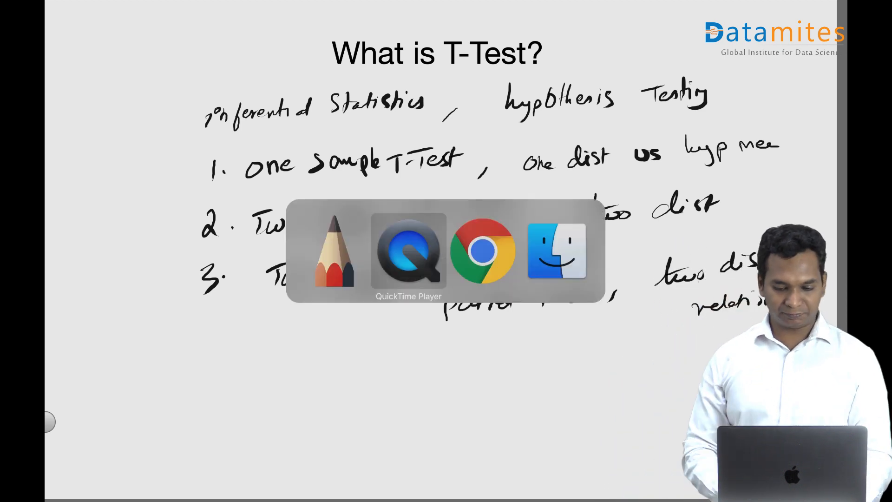
Switch from SketchBook to Chrome showing the empty Untitled127 Jupyter notebook.
{"action": "left_click", "coordinate": [482, 251]}
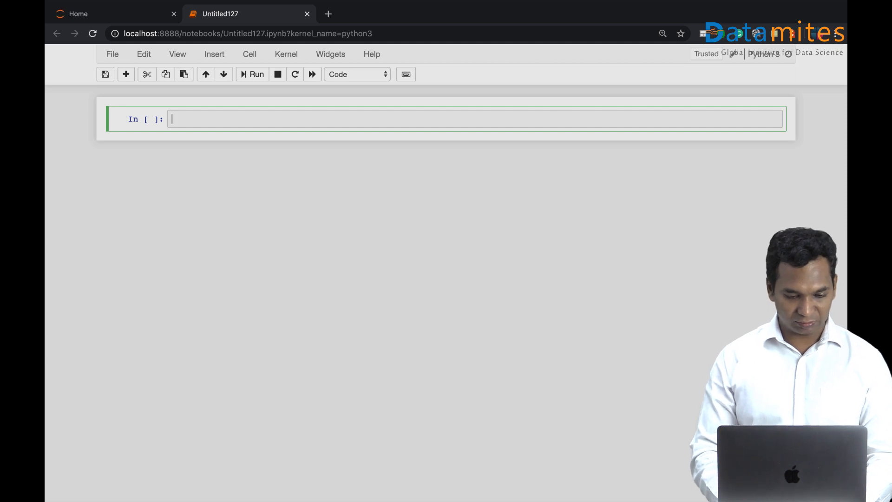
Enter sal_org_a = [200,130,145,120,150,120,130,90,180,210] with a 'Thousands USD per annum' comment.
{"action": "type", "text": "S"}
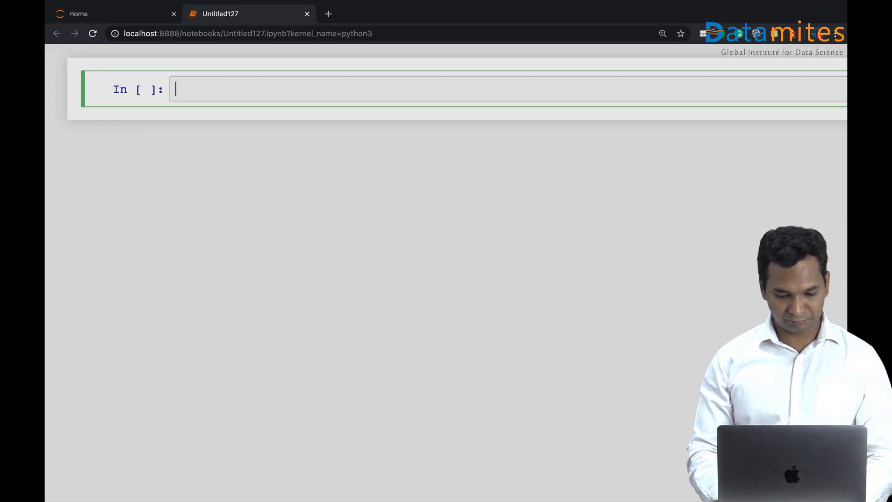
{"action": "type", "text": "sa"}
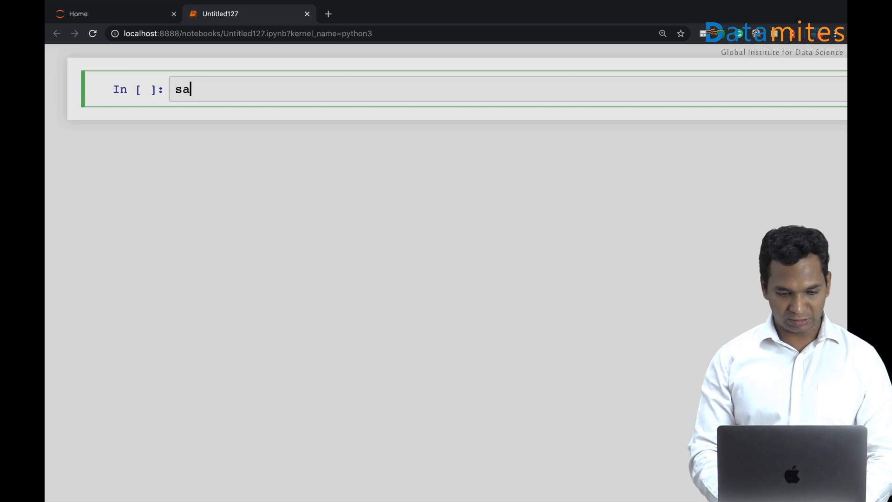
{"action": "type", "text": "l_org_"}
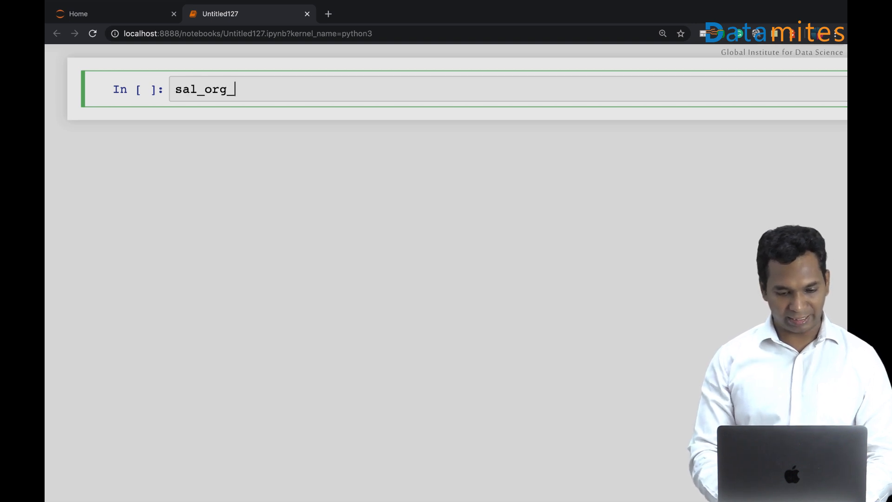
{"action": "type", "text": "a ="}
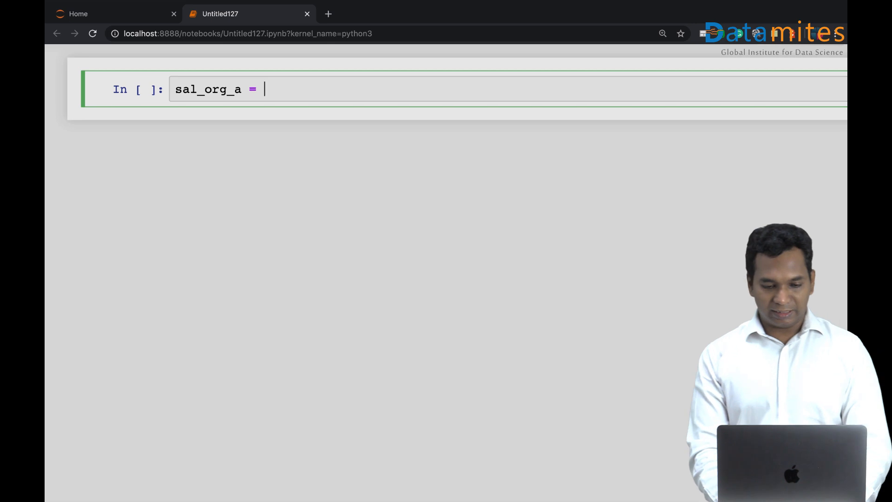
{"action": "type", "text": "[]"}
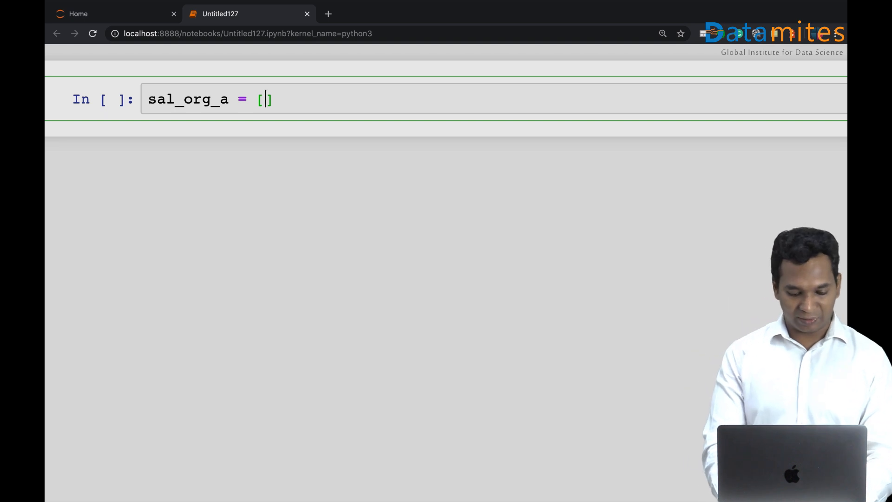
{"action": "type", "text": "200,"}
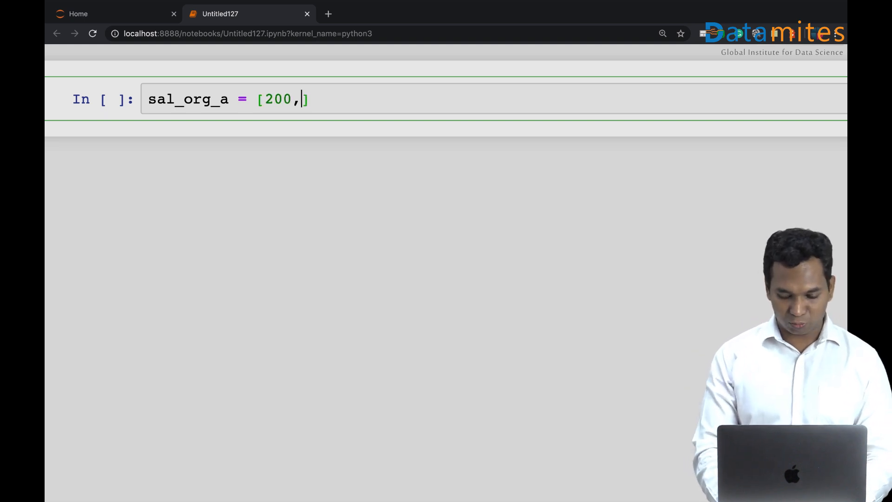
{"action": "type", "text": "130,145"}
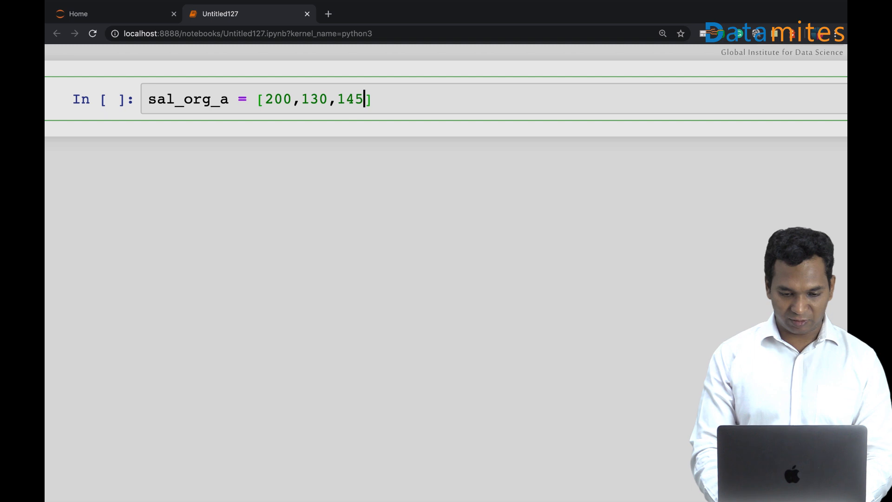
{"action": "type", "text": "120,"}
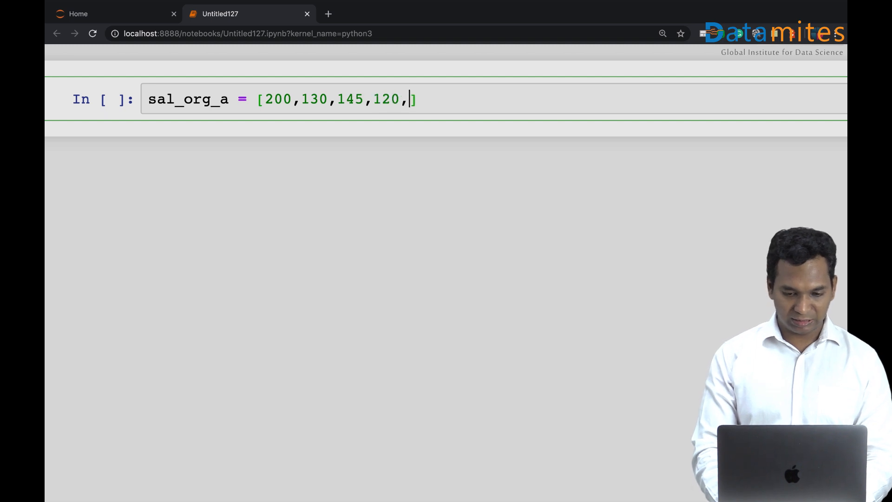
{"action": "type", "text": "150,"}
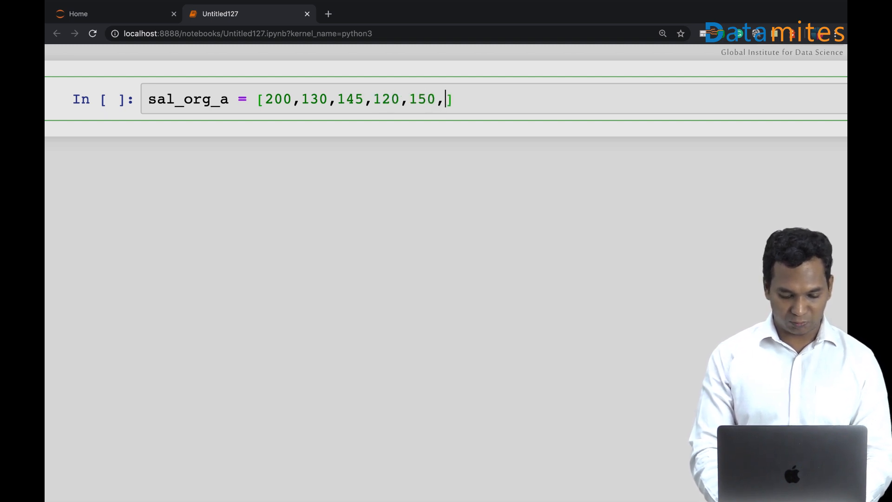
{"action": "type", "text": "120,1"}
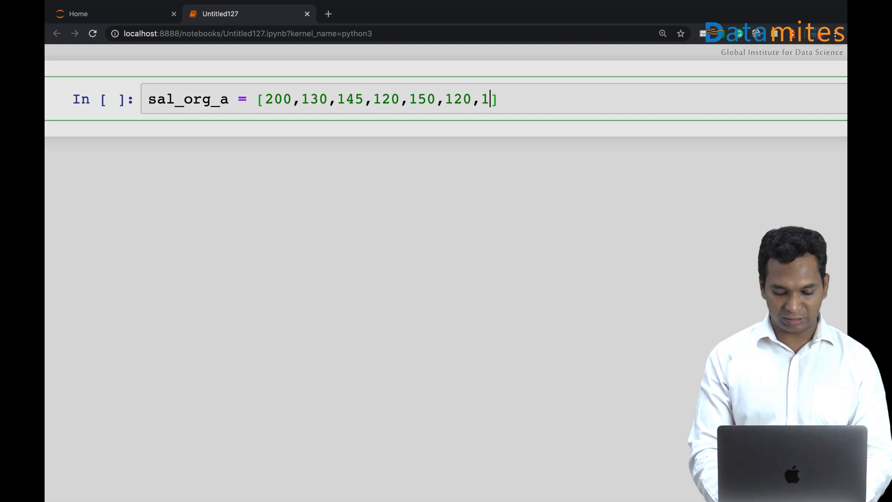
{"action": "type", "text": "30,"}
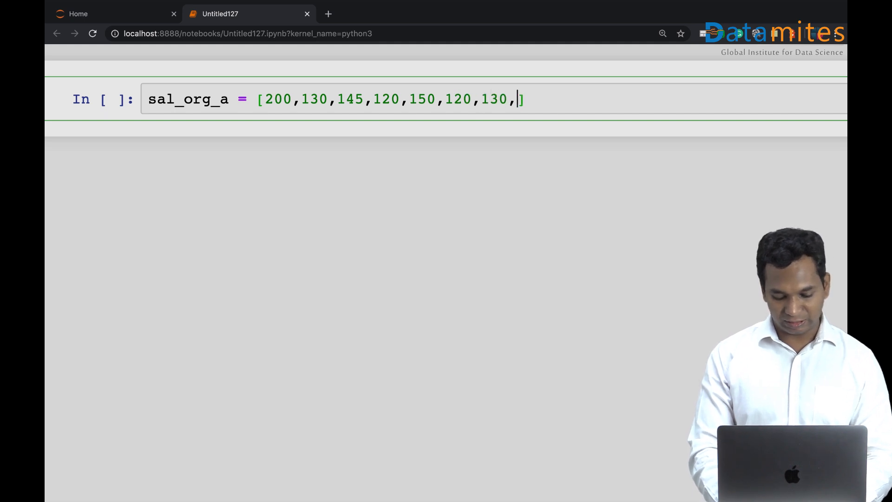
{"action": "type", "text": "90,1"}
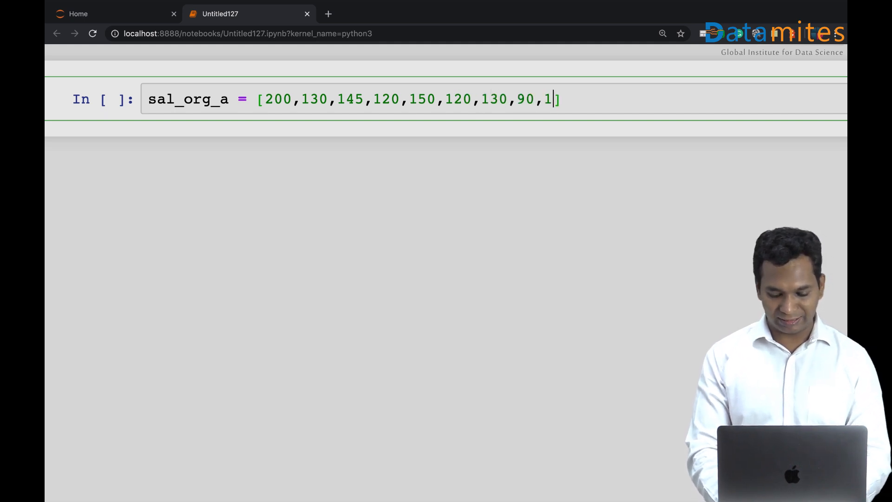
{"action": "type", "text": "80,"}
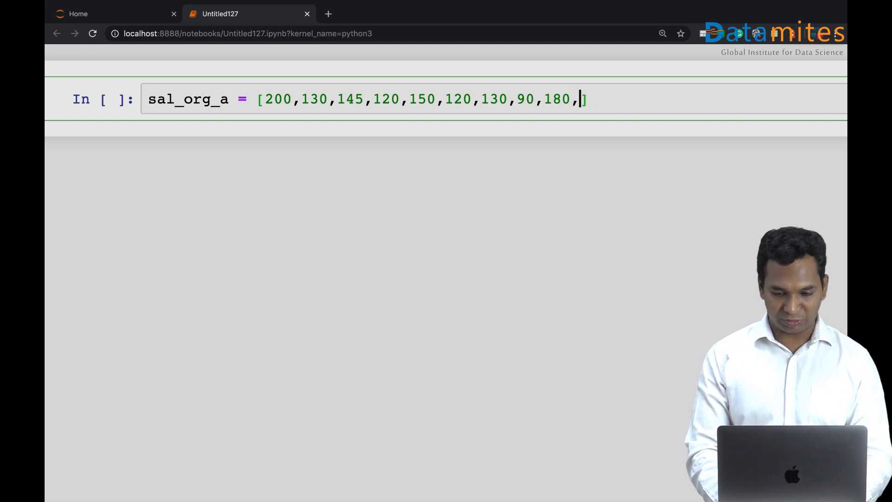
{"action": "type", "text": "210"}
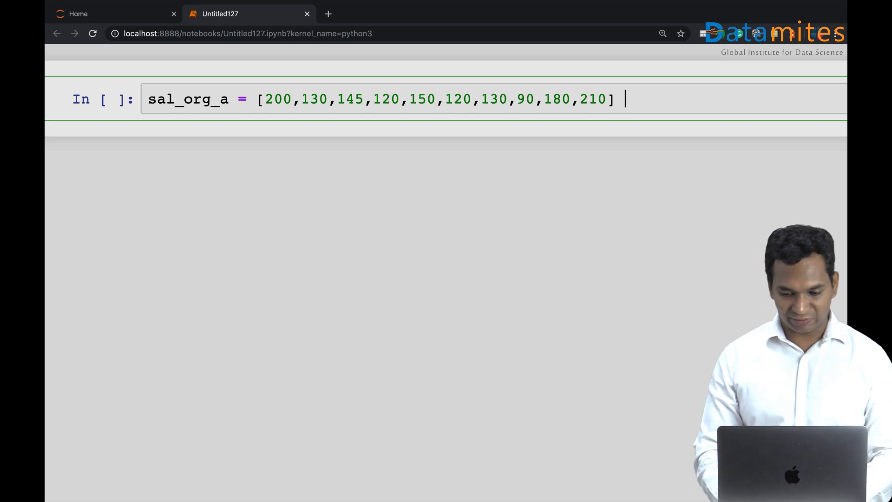
{"action": "type", "text": "#"}
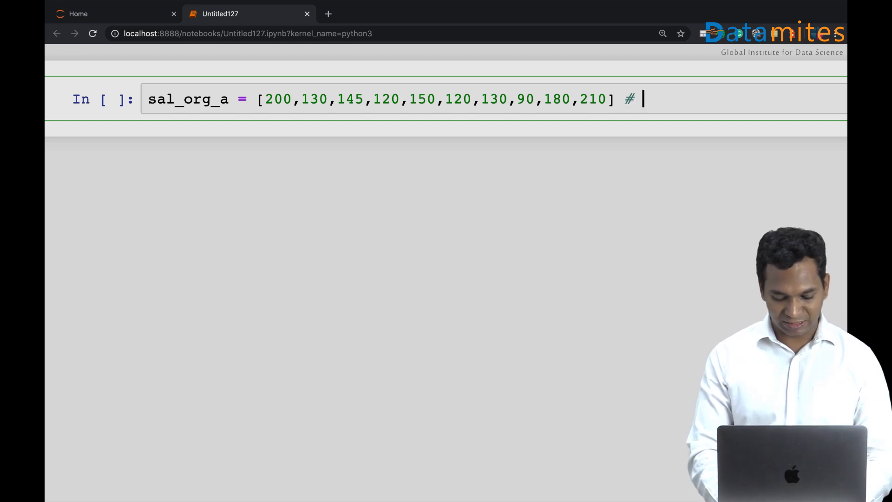
{"action": "type", "text": "USD t"}
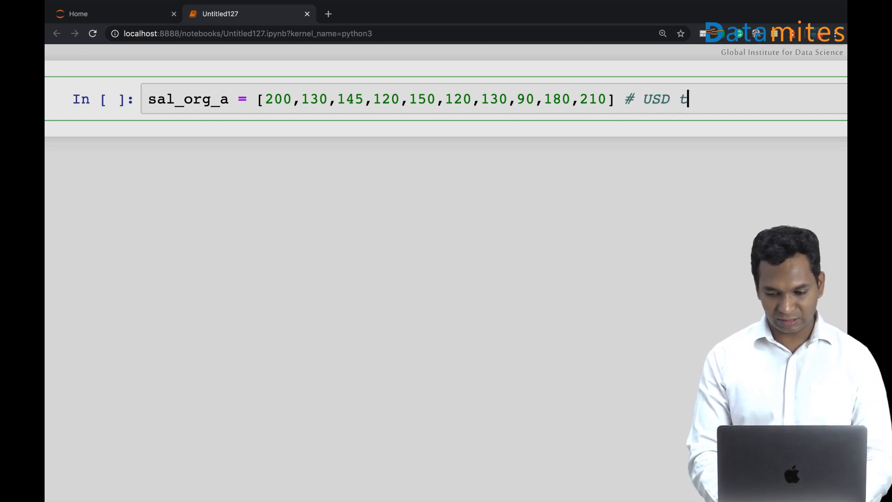
{"action": "type", "text": "p"}
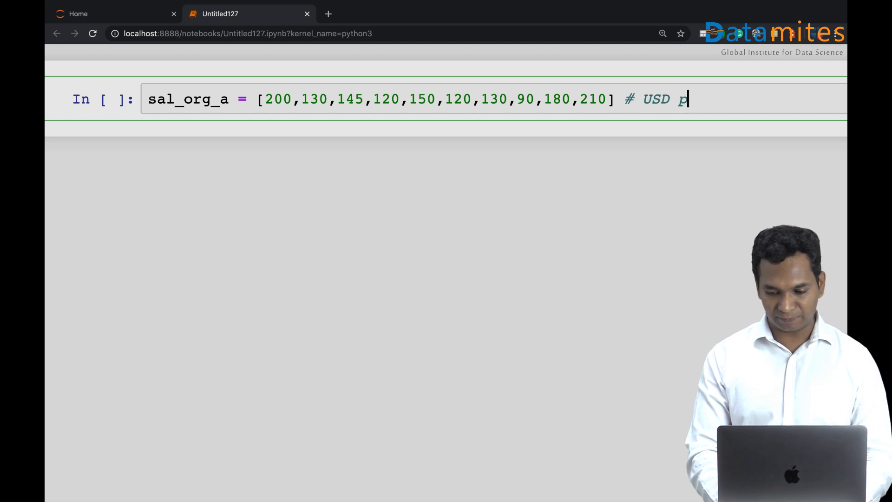
{"action": "type", "text": "er"}
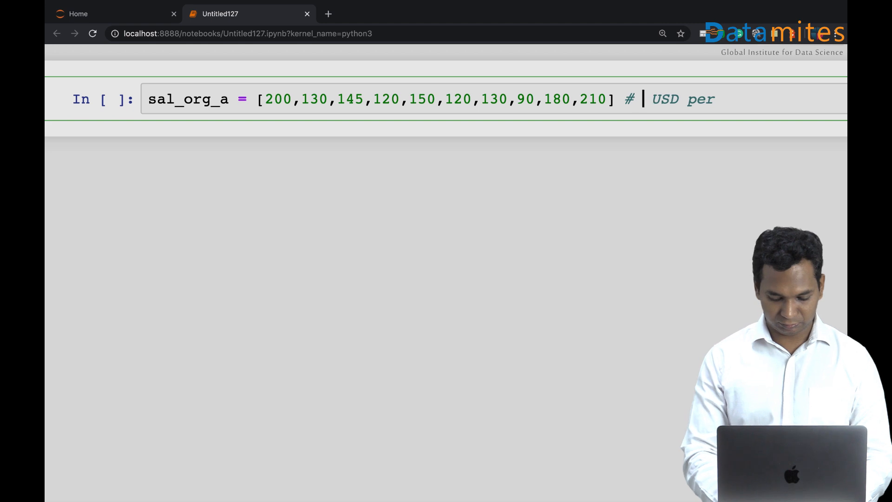
{"action": "type", "text": "Thousand"}
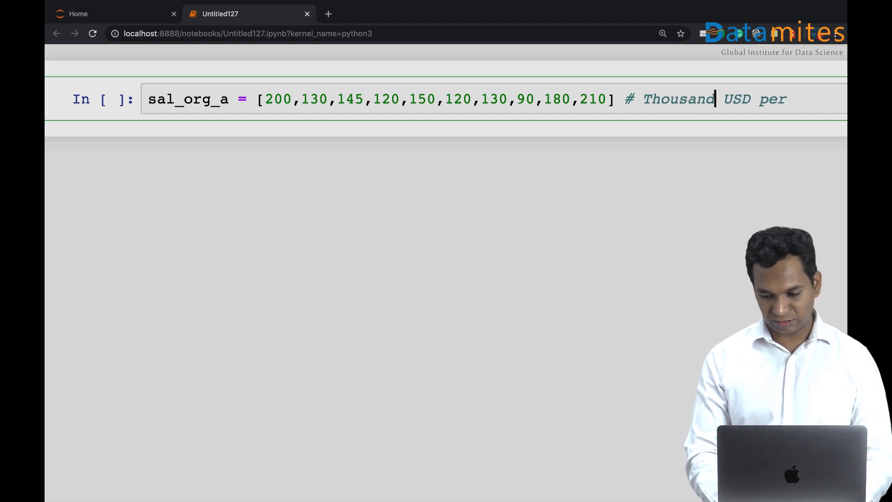
{"action": "type", "text": "s"}
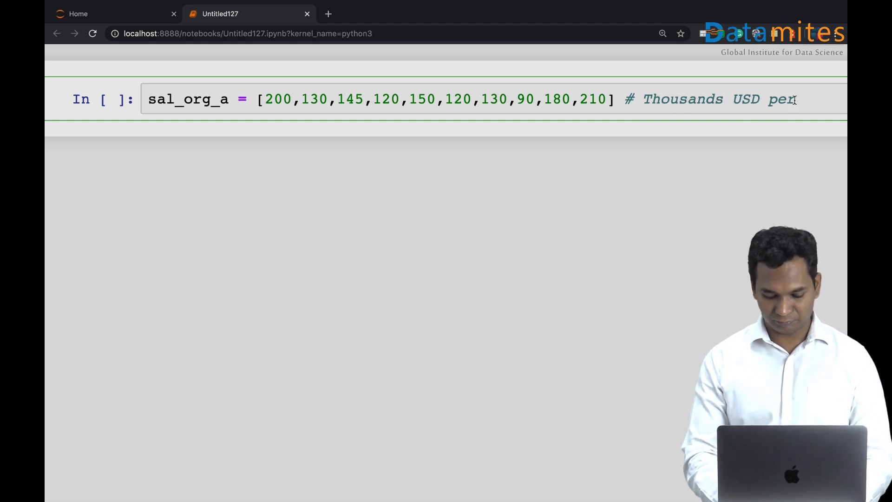
{"action": "type", "text": "annum"}
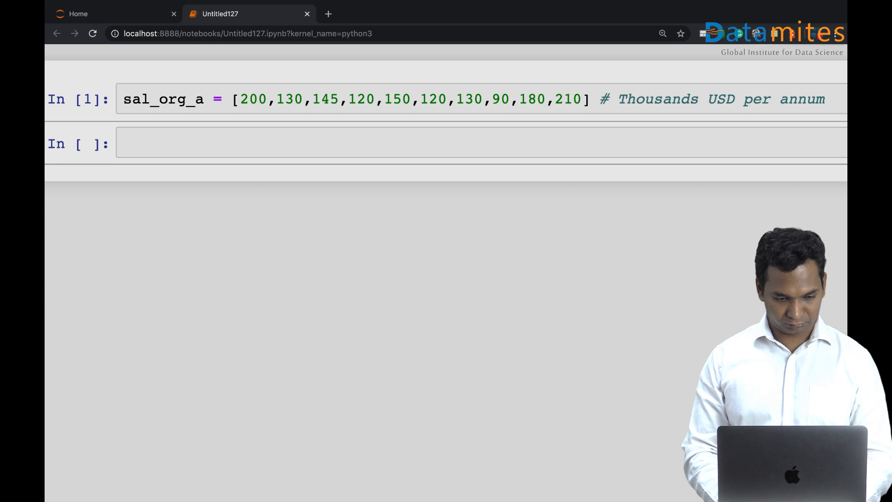
Make the cell markdown and write the null hypothesis 'H0: sal_org_a is 150k'.
{"action": "left_click", "coordinate": [399, 143]}
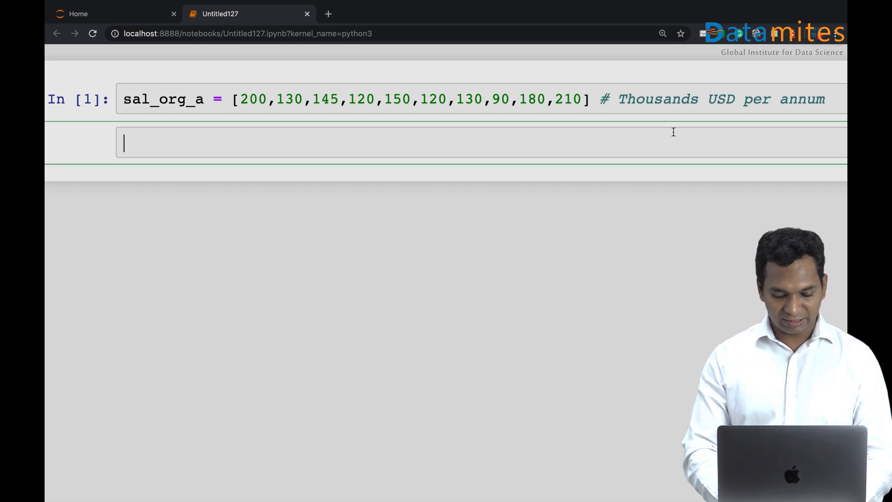
{"action": "type", "text": "H0 :"}
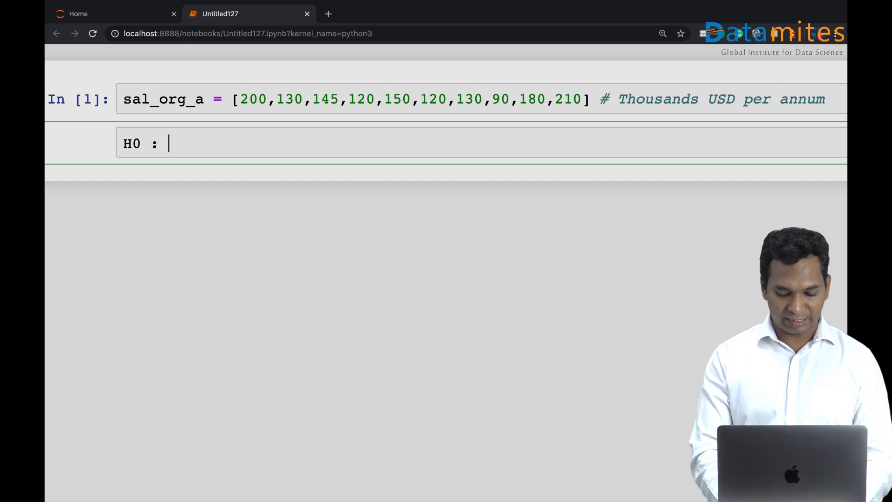
{"action": "key", "text": "backspace"}
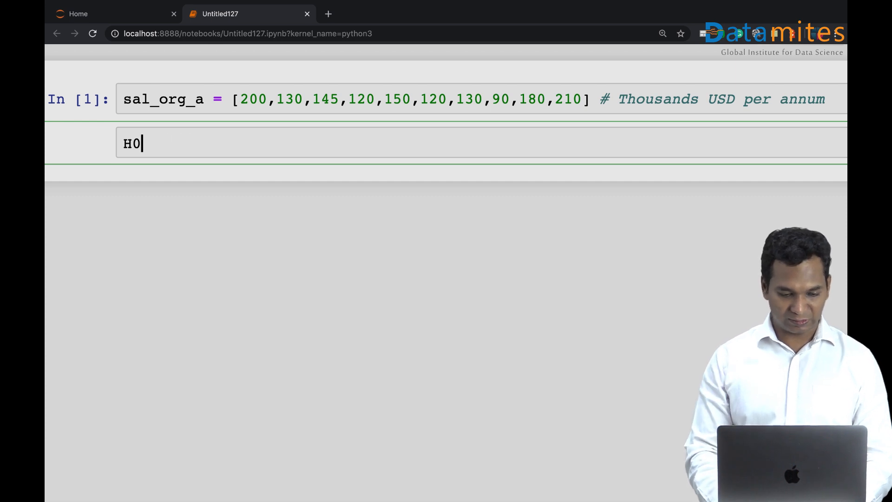
{"action": "type", "text": "Hn"}
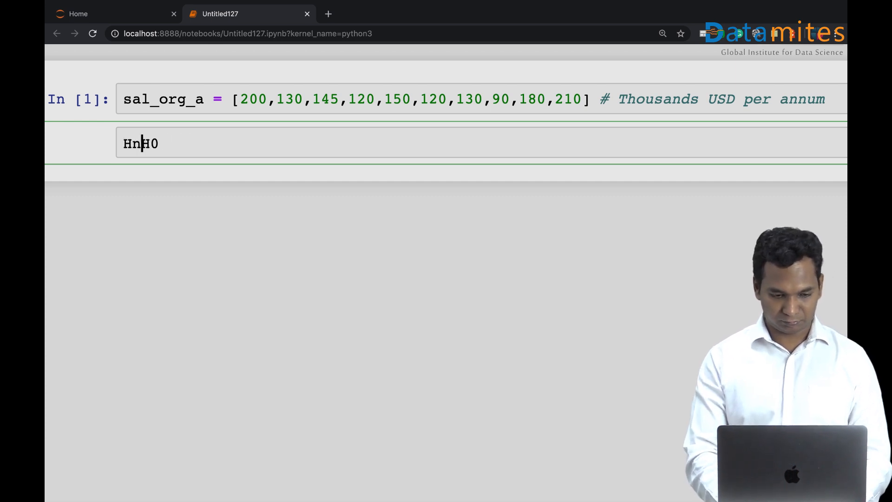
{"action": "type", "text": "ull:"}
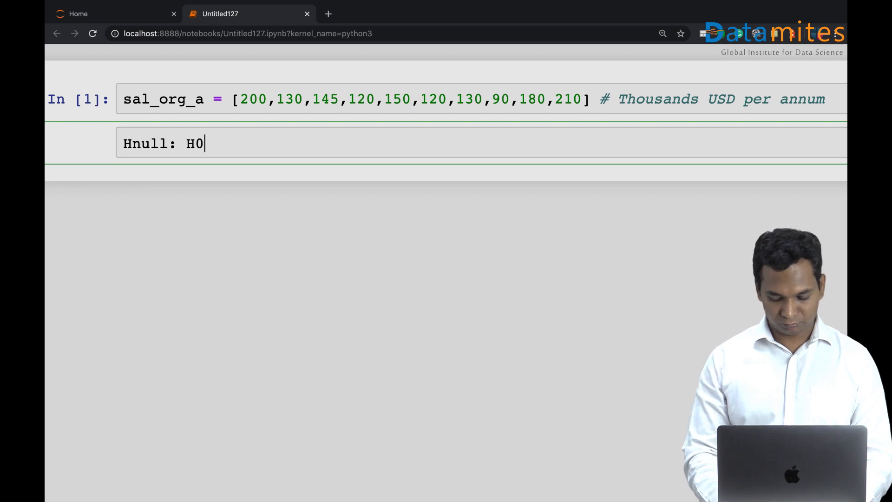
{"action": "type", "text": ":"}
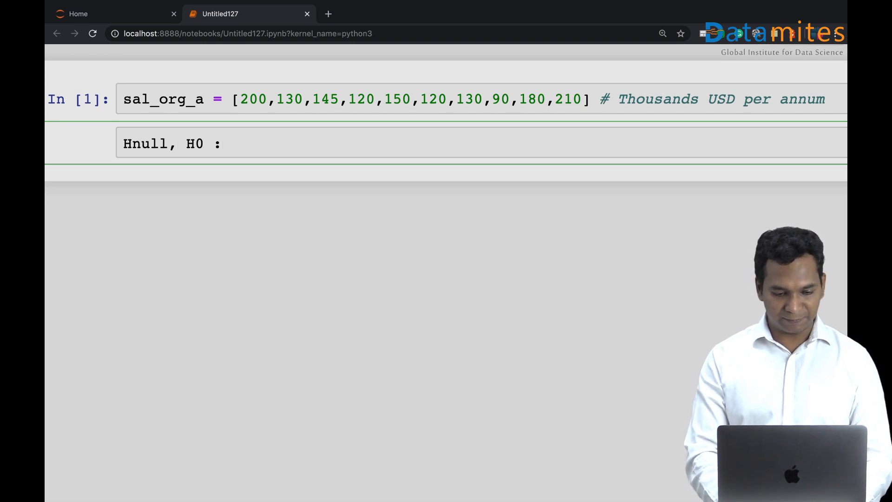
{"action": "type", "text": "sal_"}
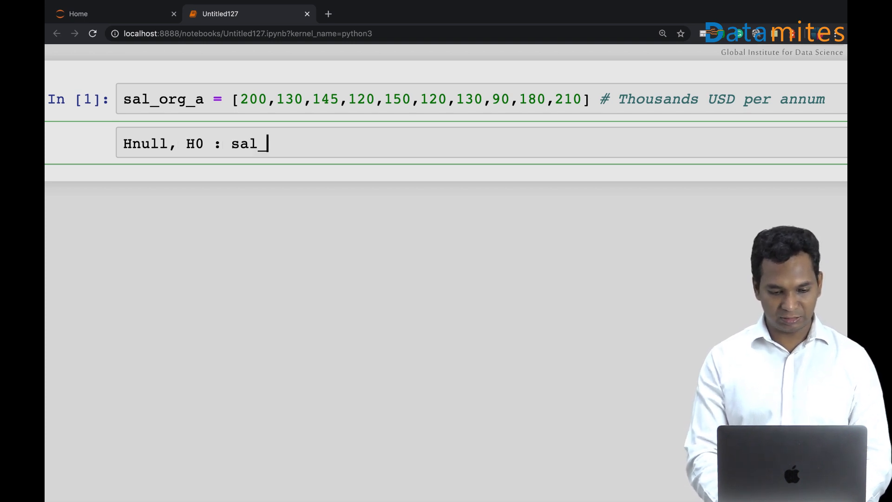
{"action": "type", "text": "org"}
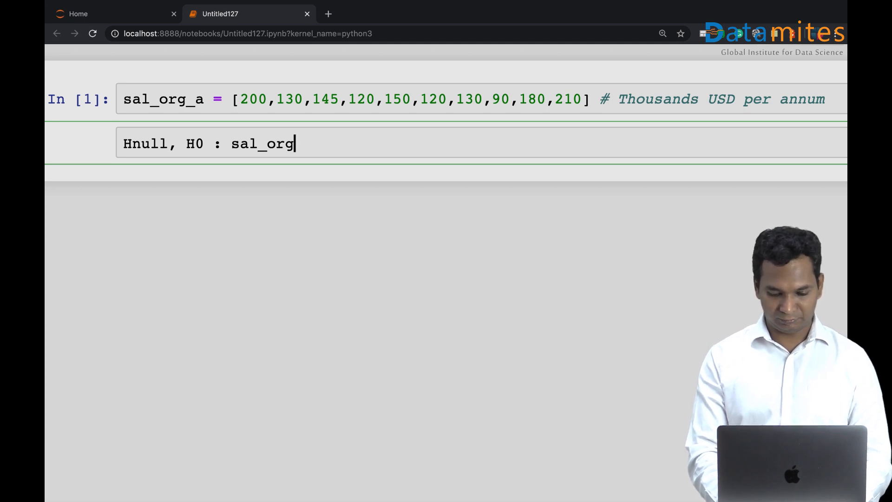
{"action": "type", "text": "_a is 1"}
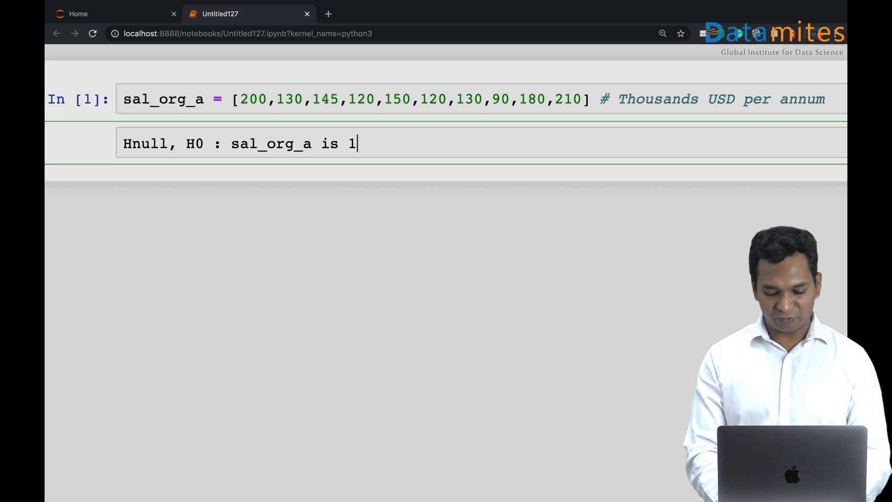
{"action": "type", "text": "50k"}
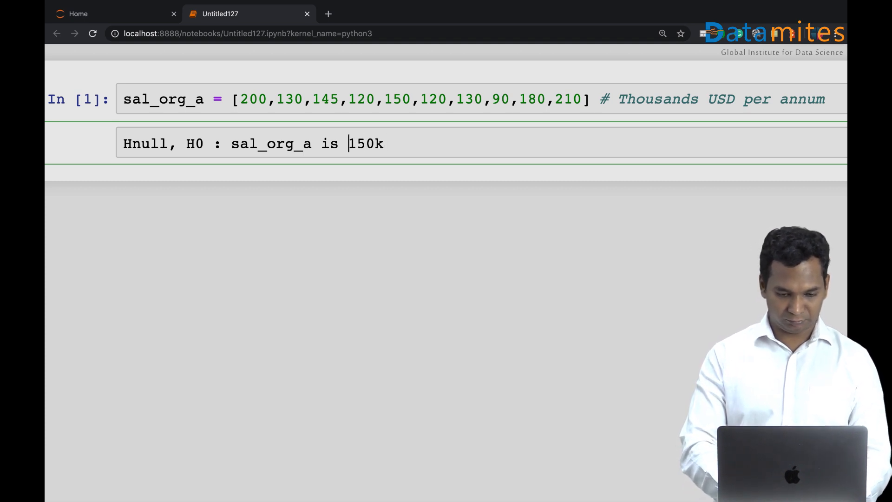
Add the $ sign and note $150k as the hypothesized mean.
{"action": "type", "text": "$"}
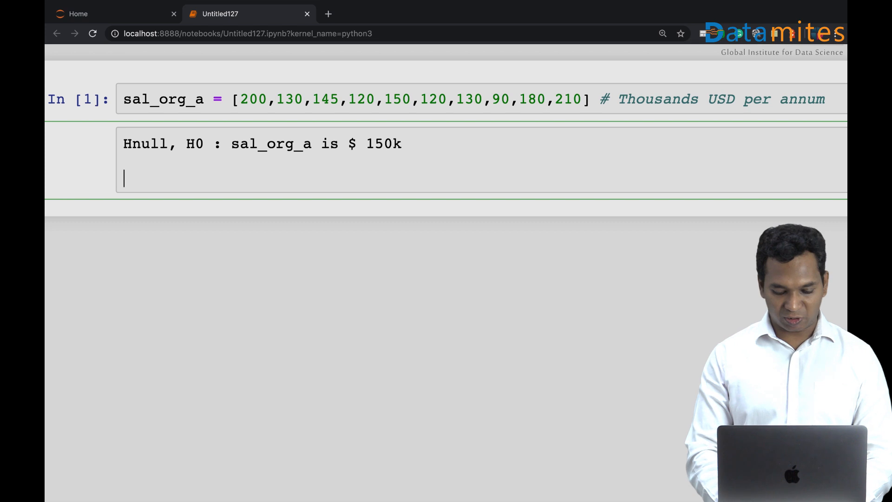
{"action": "type", "text": "150k"}
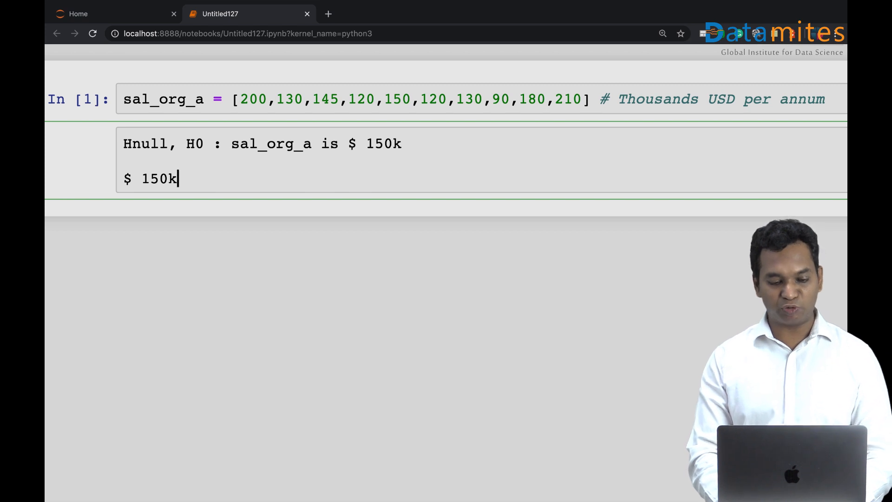
{"action": "type", "text": "Hypot"}
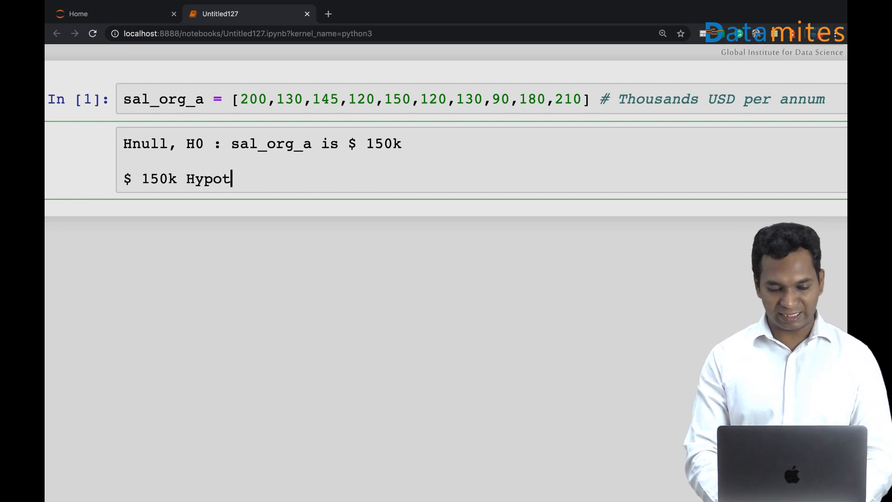
{"action": "type", "text": "hesize"}
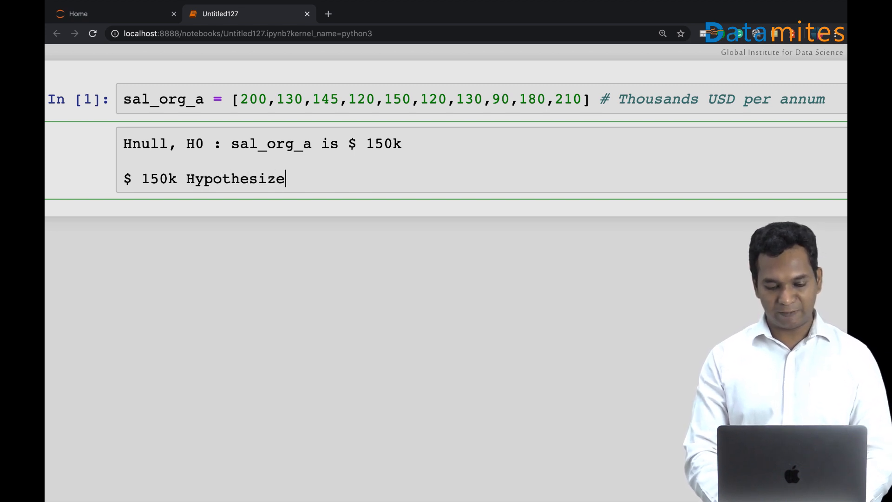
{"action": "type", "text": "d mean."}
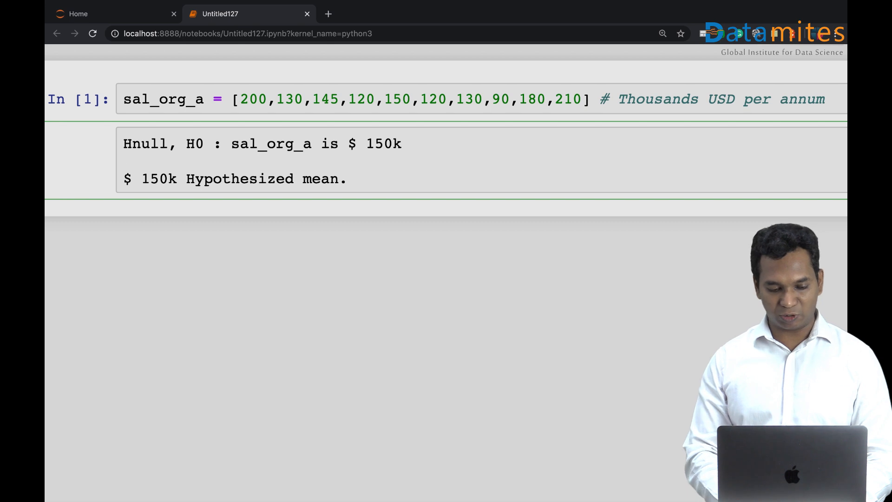
Write the alternative hypothesis 'Ha: sal_org_a is NOT $150k' from the H0 wording.
{"action": "type", "text": "h"}
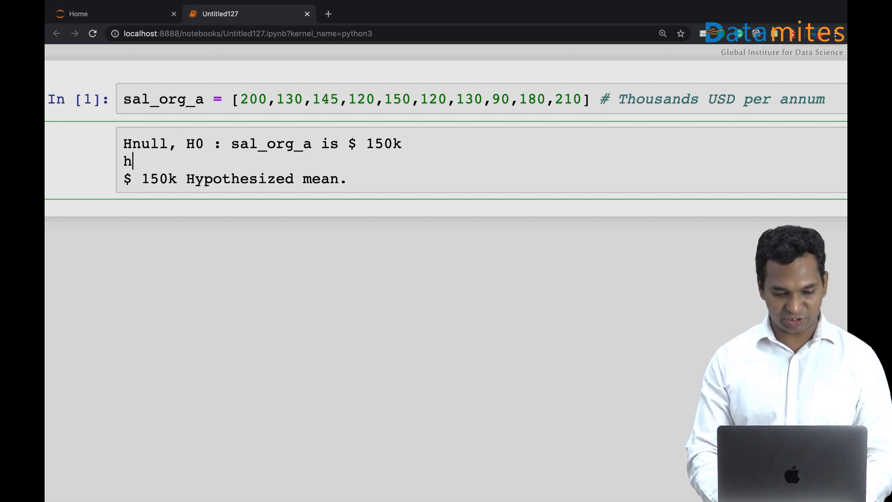
{"action": "type", "text": "a"}
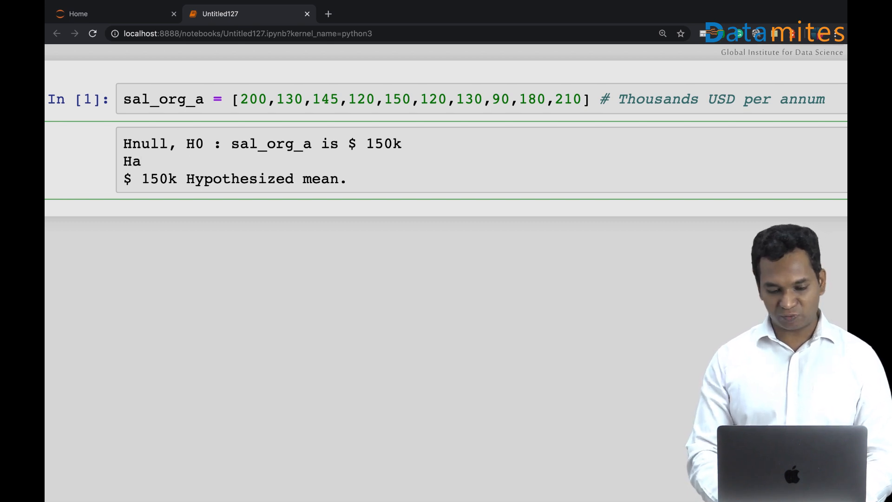
{"action": "left_click_drag", "start_coordinate": [232, 143], "coordinate": [401, 144]}
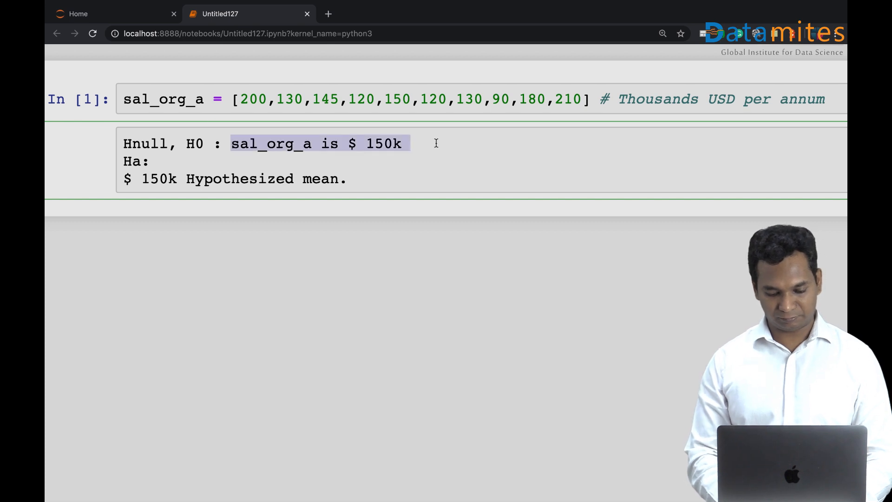
{"action": "left_click", "coordinate": [161, 161]}
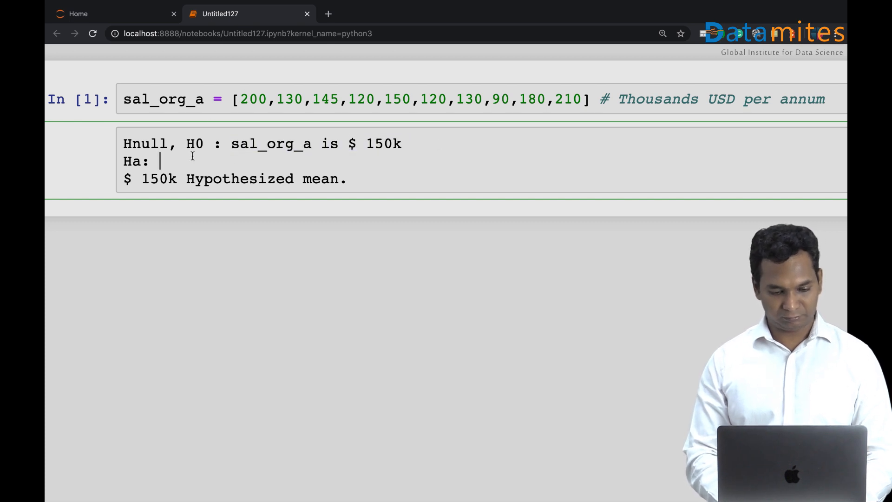
{"action": "type", "text": "sal_org_a is $ 150k"}
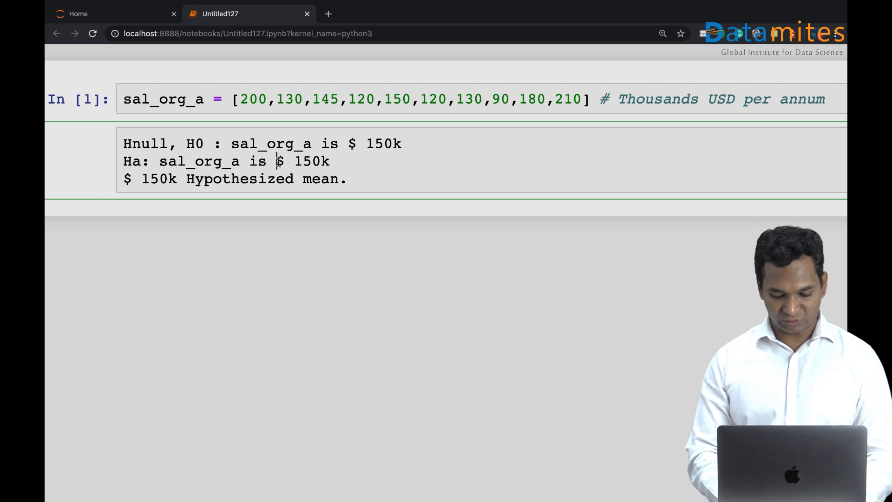
{"action": "type", "text": "NOT"}
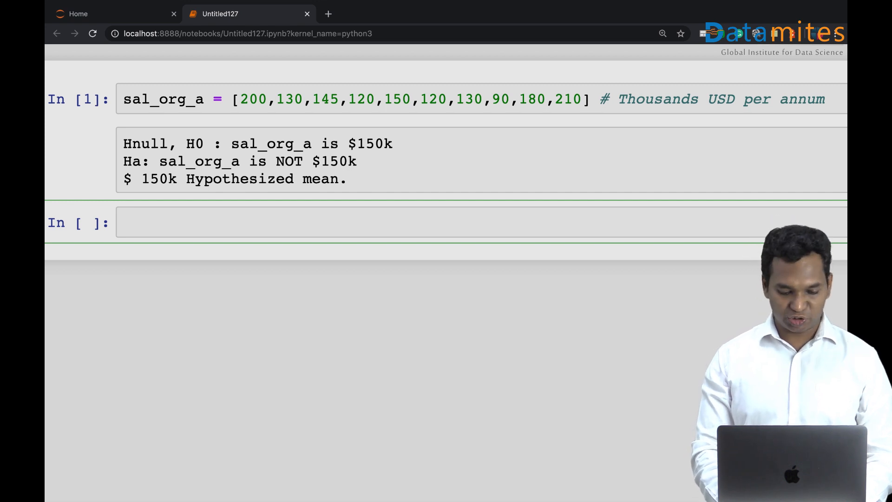
Import stats from scipy and run the cell.
{"action": "type", "text": "froms c"}
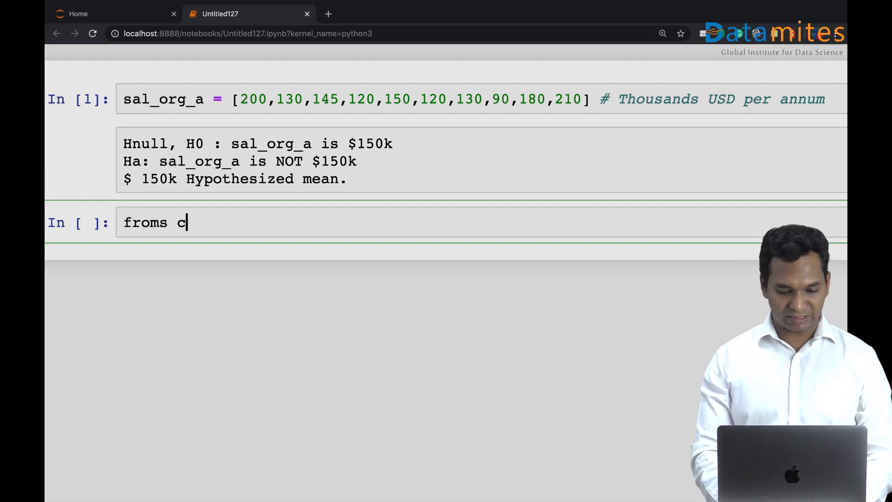
{"action": "key", "text": "Backspace"}
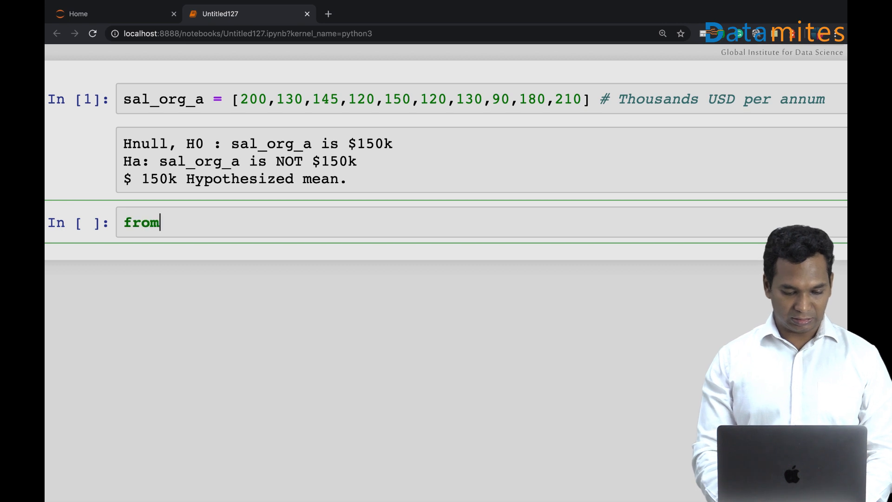
{"action": "type", "text": "scipy i"}
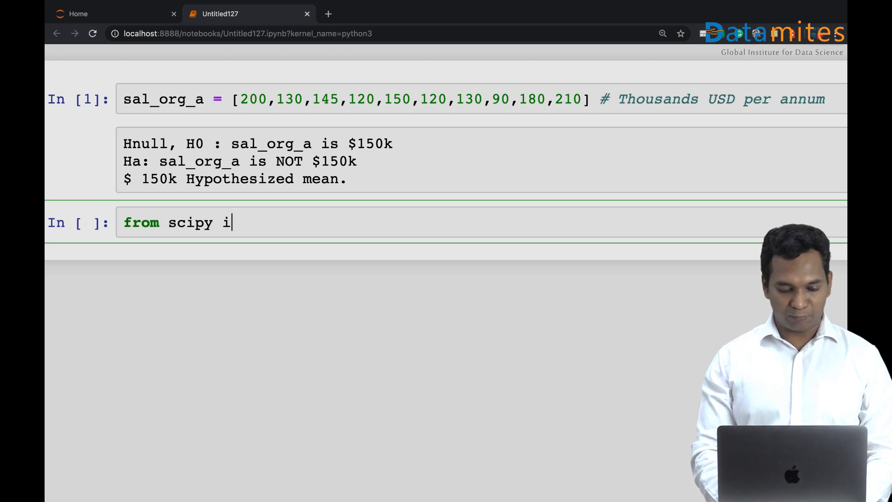
{"action": "type", "text": "mport stat"}
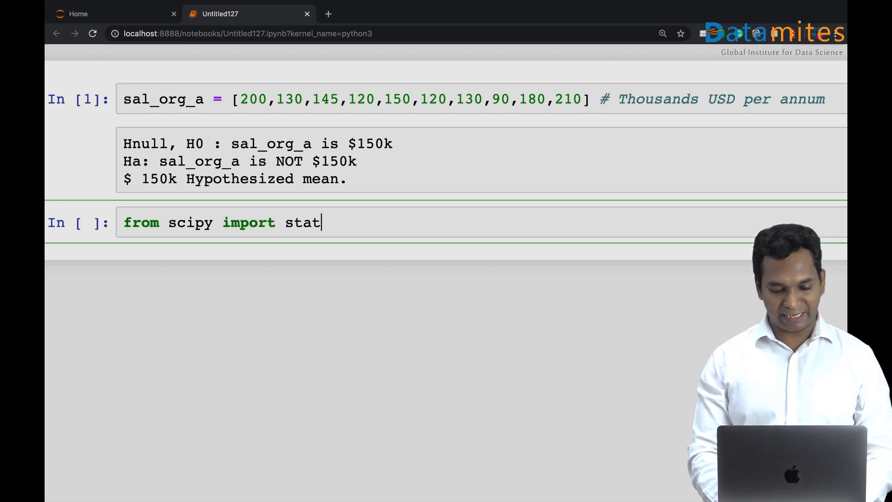
{"action": "key", "text": "shift+enter"}
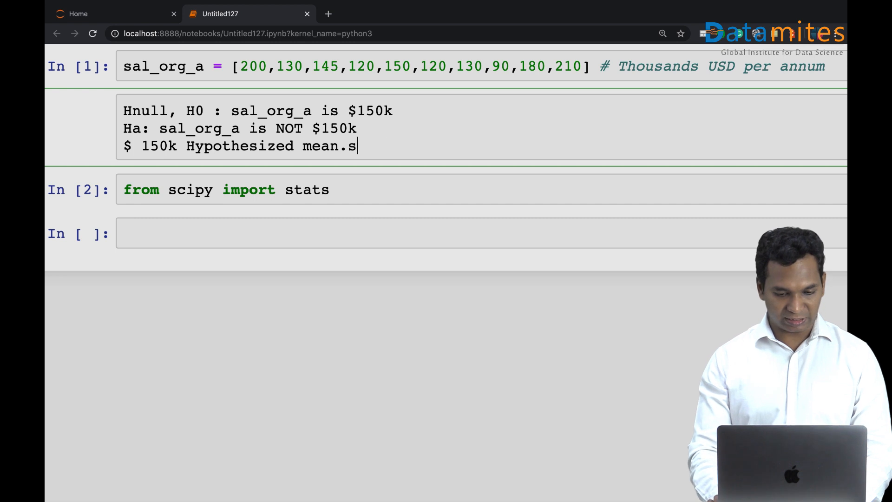
Run stats.ttest_1samp(sal_org_a, 150), giving statistic -0.207 and p-value 0.841.
{"action": "type", "text": "st"}
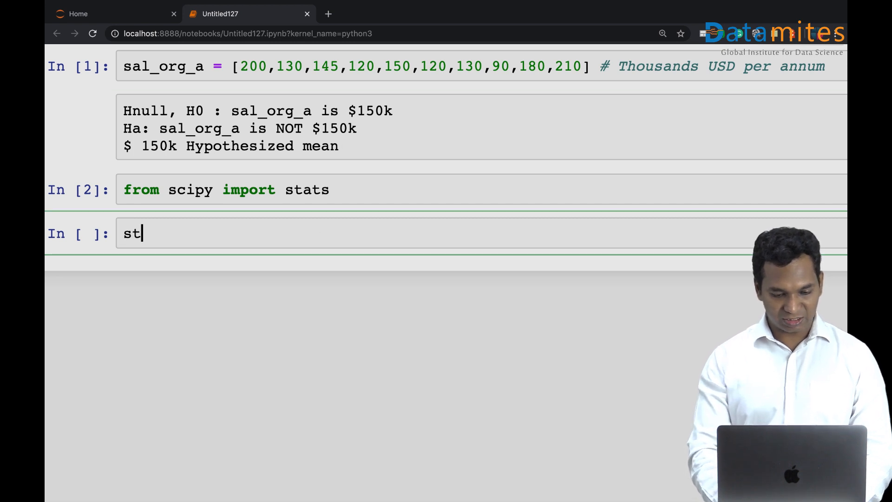
{"action": "type", "text": "ats.tt"}
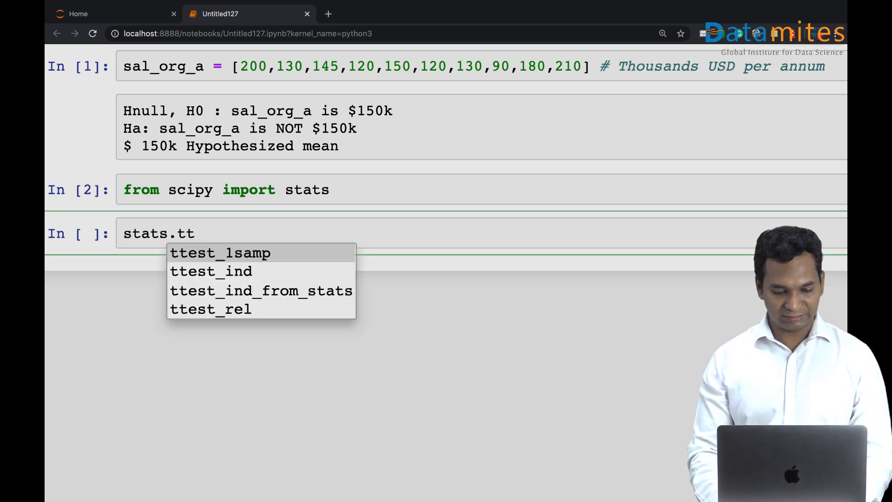
{"action": "left_click", "coordinate": [220, 253]}
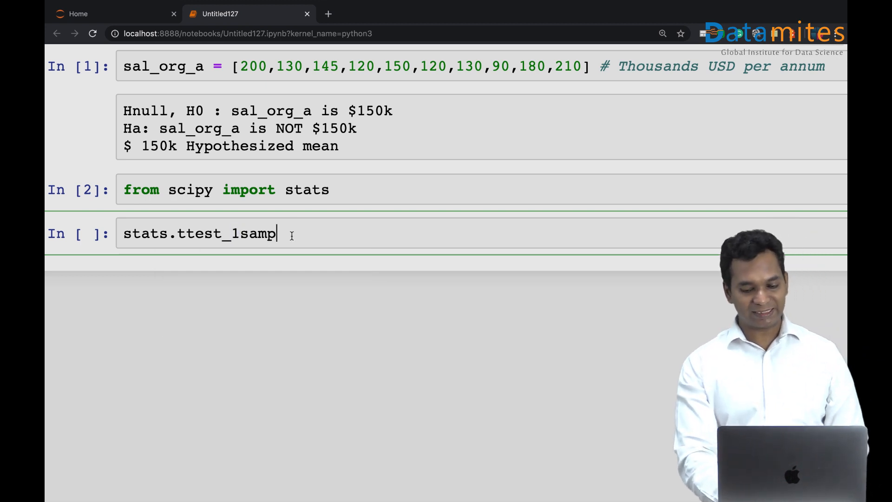
{"action": "type", "text": "(s"}
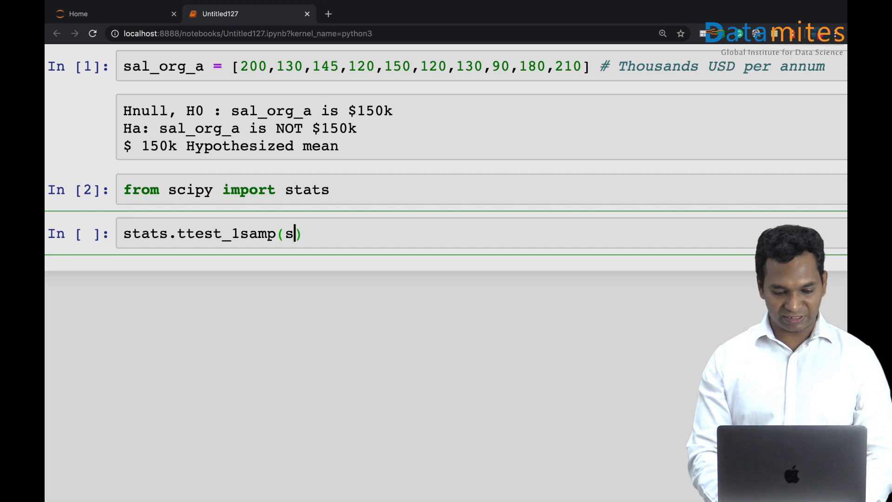
{"action": "type", "text": "al_org_a,"}
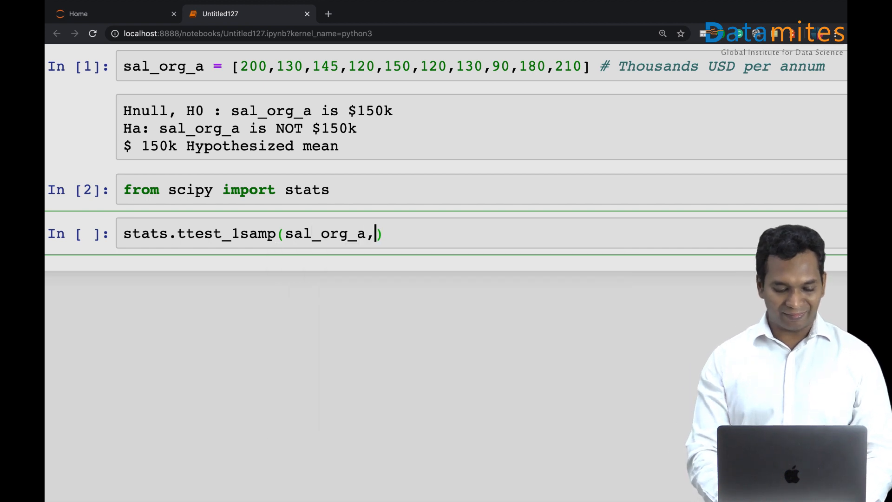
{"action": "type", "text": "150"}
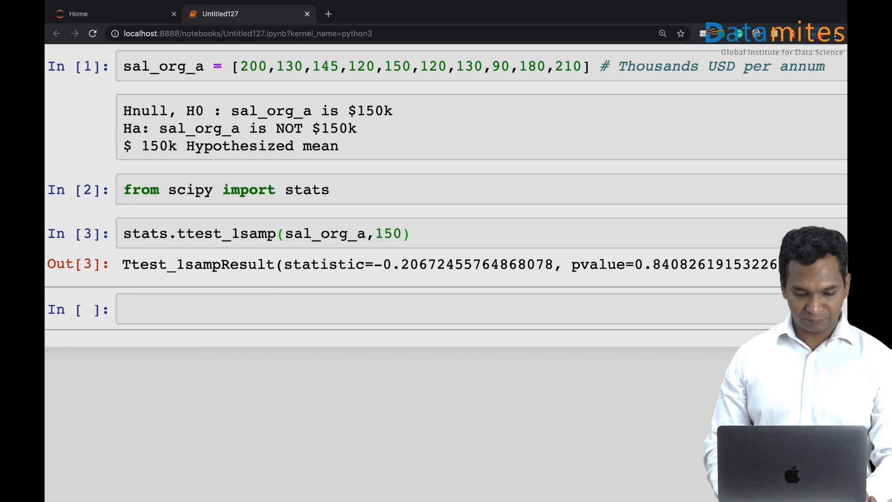
{"action": "left_click", "coordinate": [241, 308]}
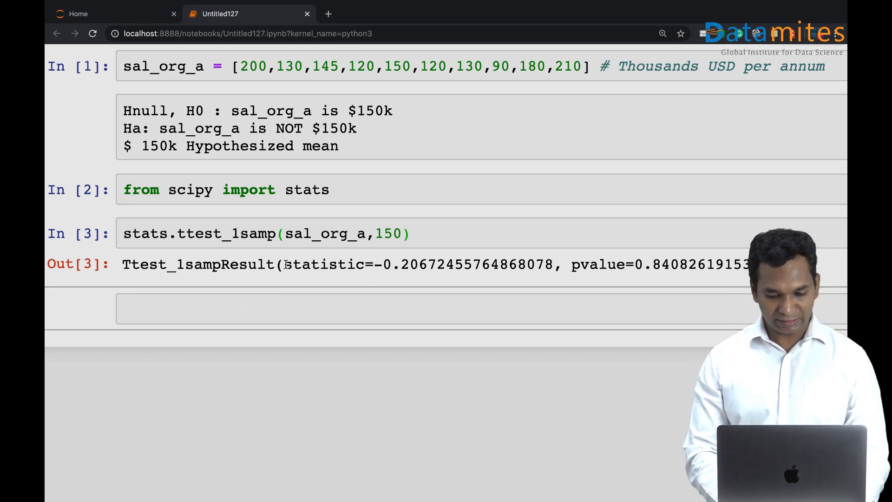
Write the note 'statistic=-0.206, T-value' followed by 'Prob Value : 84%'.
{"action": "left_click", "coordinate": [284, 309]}
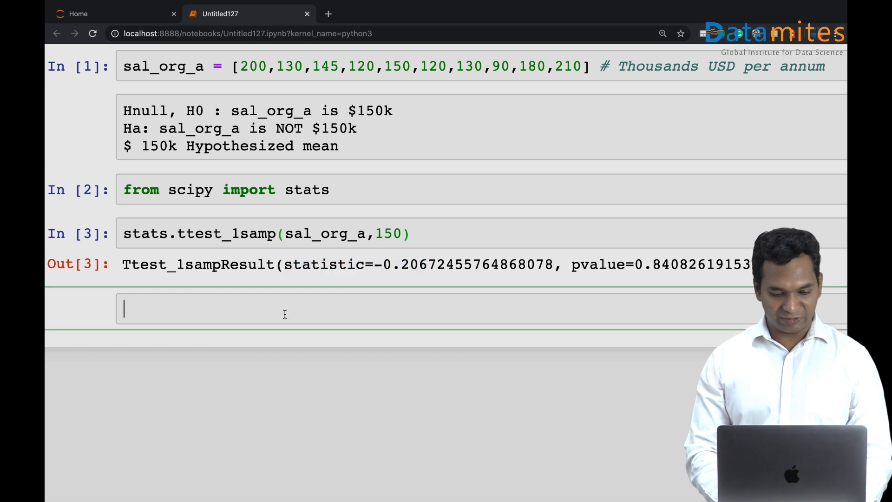
{"action": "type", "text": "statistic=-0.206 , T-"}
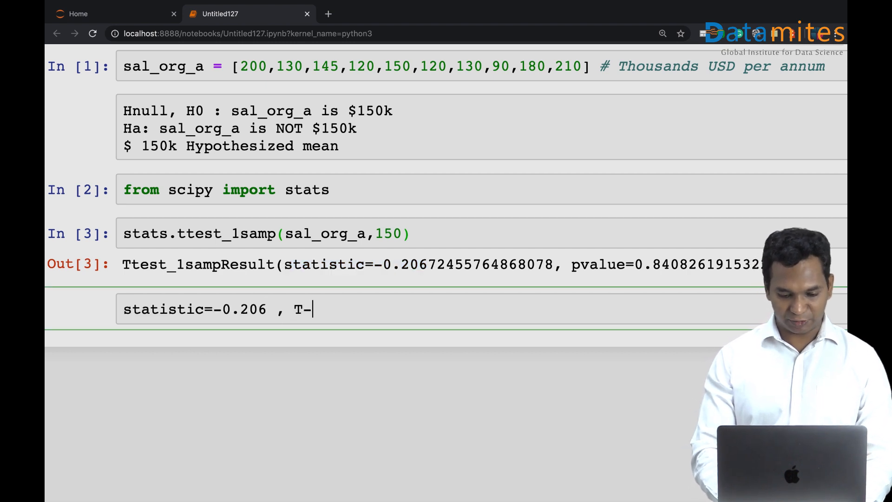
{"action": "type", "text": "value"}
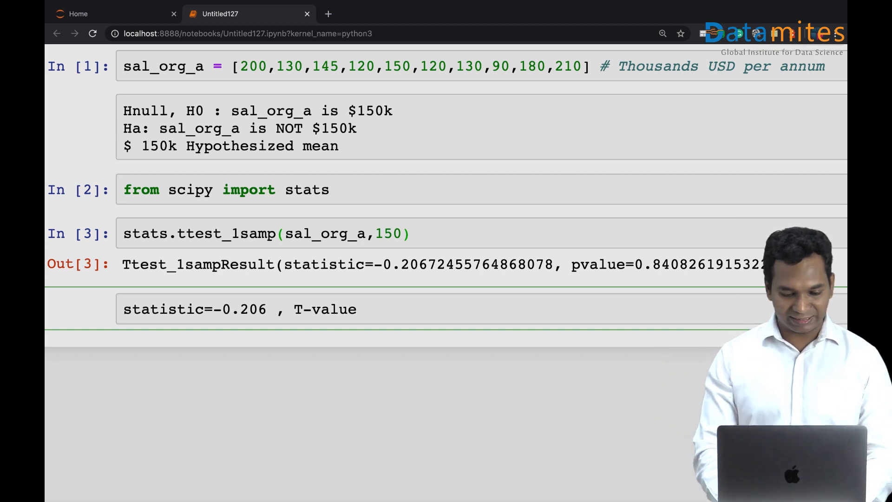
{"action": "type", "text": "p"}
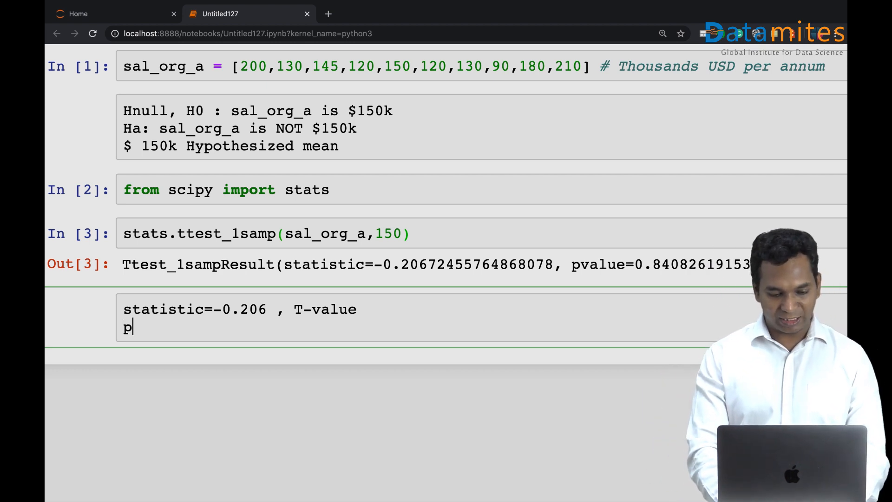
{"action": "type", "text": "rob"}
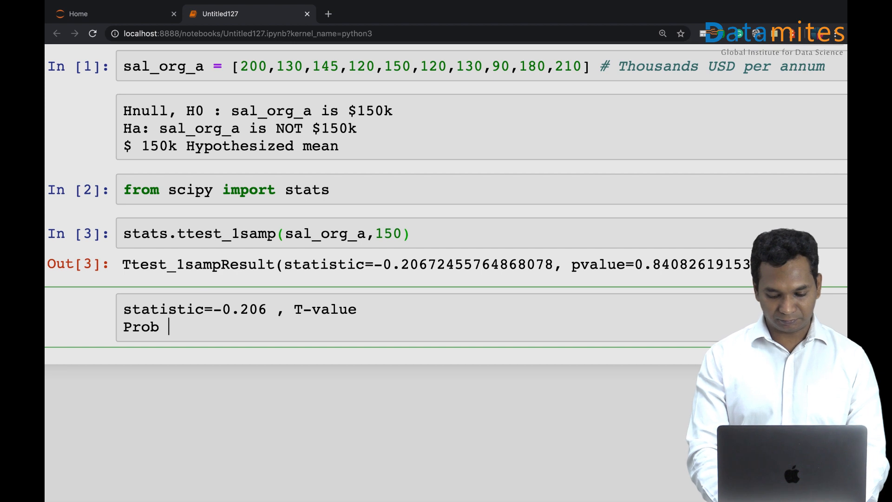
{"action": "type", "text": "Value :"}
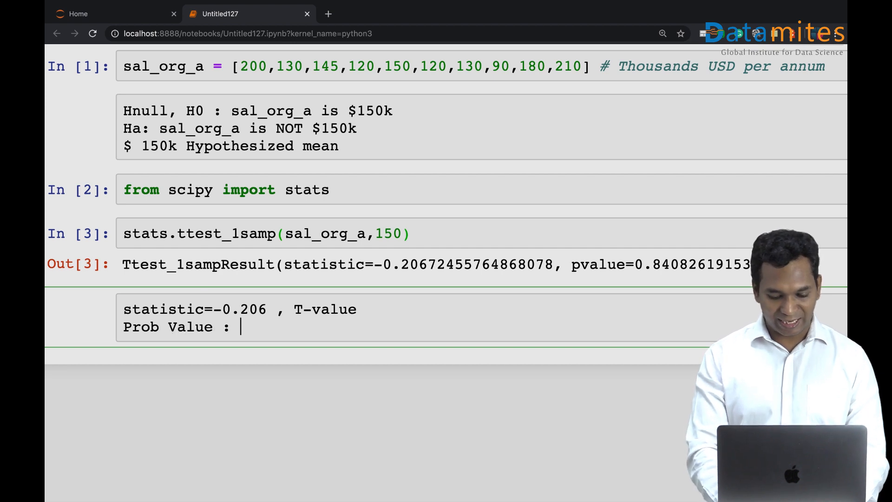
{"action": "type", "text": "84%"}
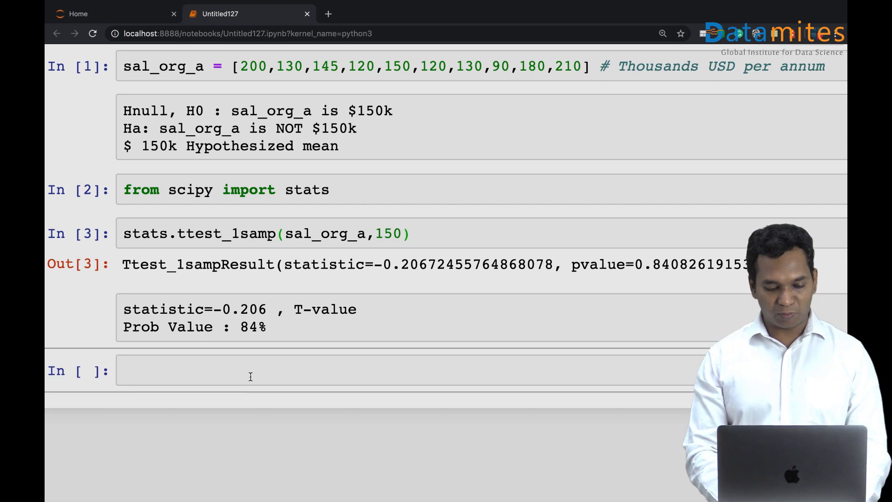
Type the decision-rule note 'P < 5%, REJECT H0 (95% confidence interval study)'.
{"action": "type", "text": "P <"}
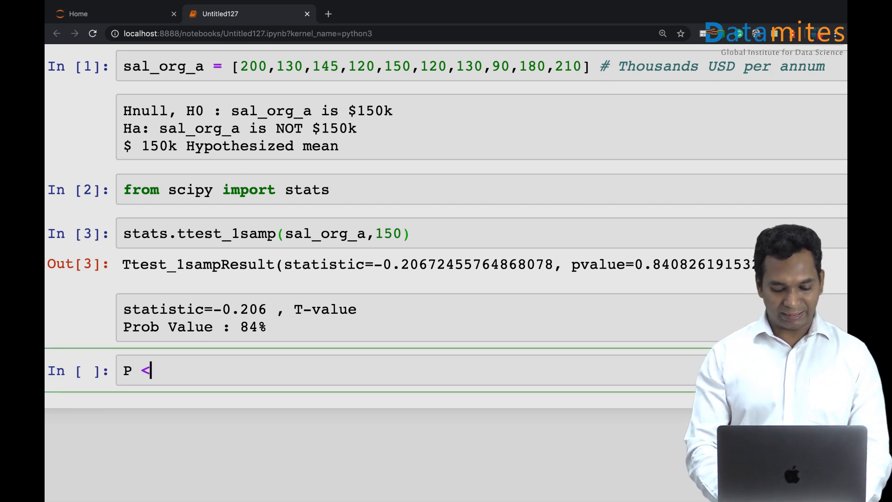
{"action": "type", "text": "5%, RE"}
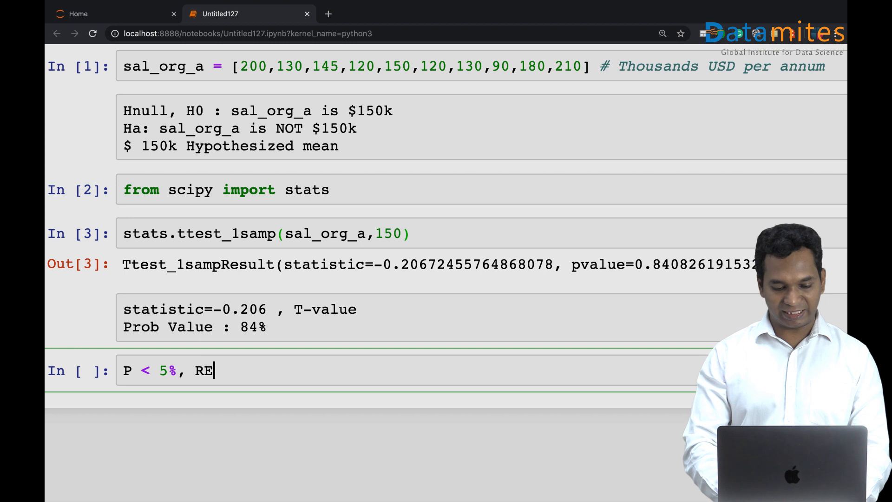
{"action": "type", "text": "JECT H0"}
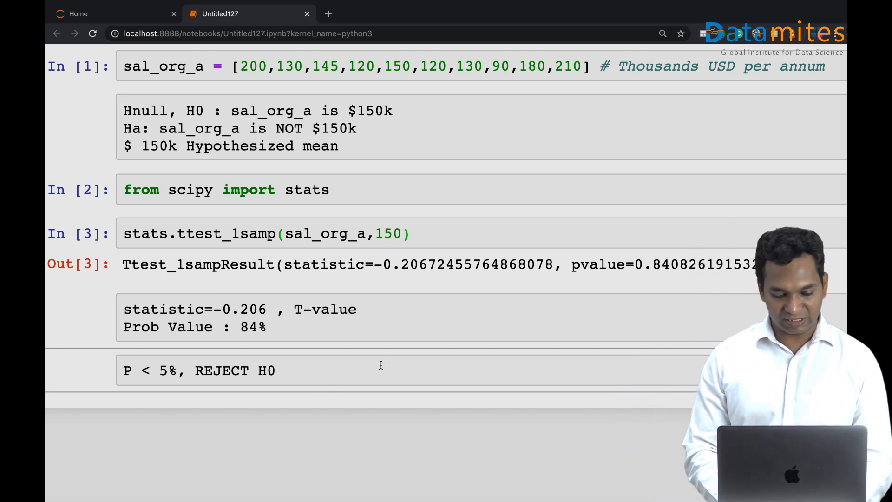
{"action": "type", "text": "("}
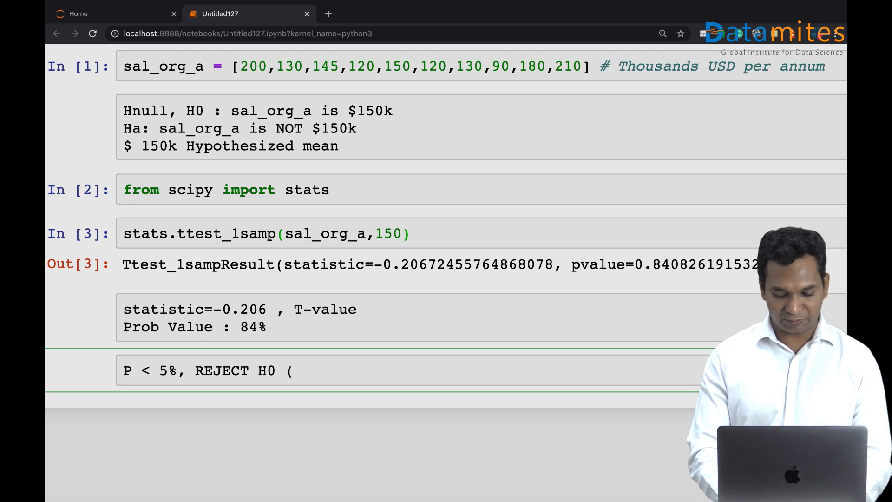
{"action": "type", "text": "95% confid"}
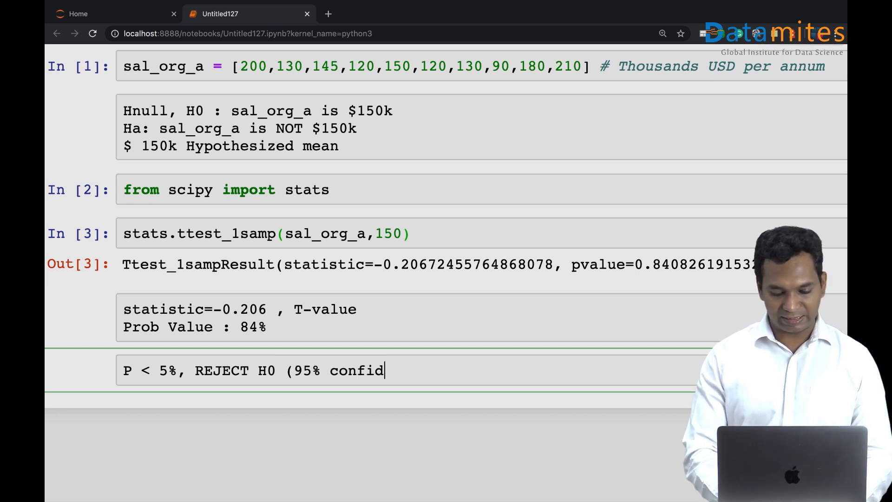
{"action": "type", "text": "ence intr"}
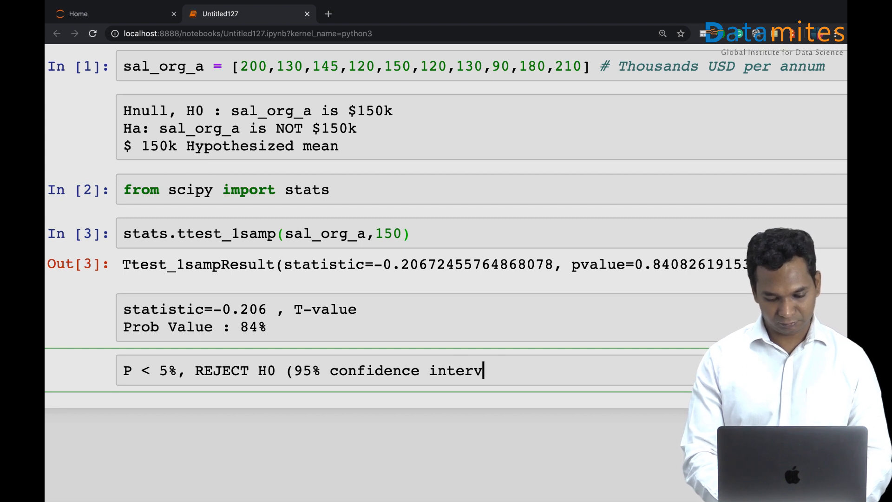
{"action": "type", "text": "al study)"}
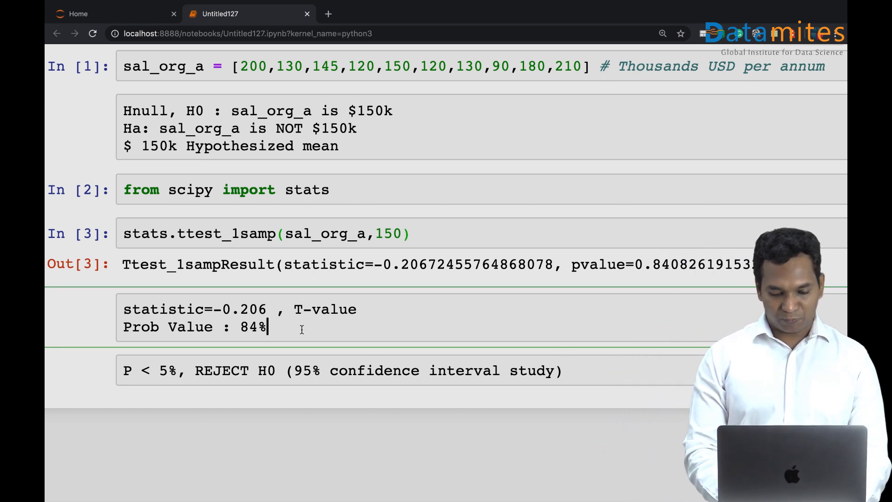
Append ', ACCEPT H0' and 'Yes. 150 is the correct indication of salary of org_a'.
{"action": "type", "text": ", ACCE"}
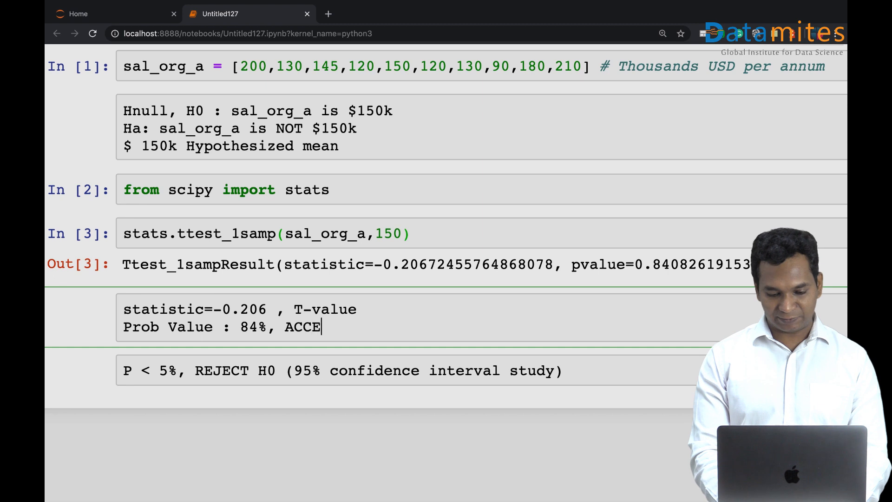
{"action": "type", "text": "PT H0,"}
{"action": "type", "text": "Y"}
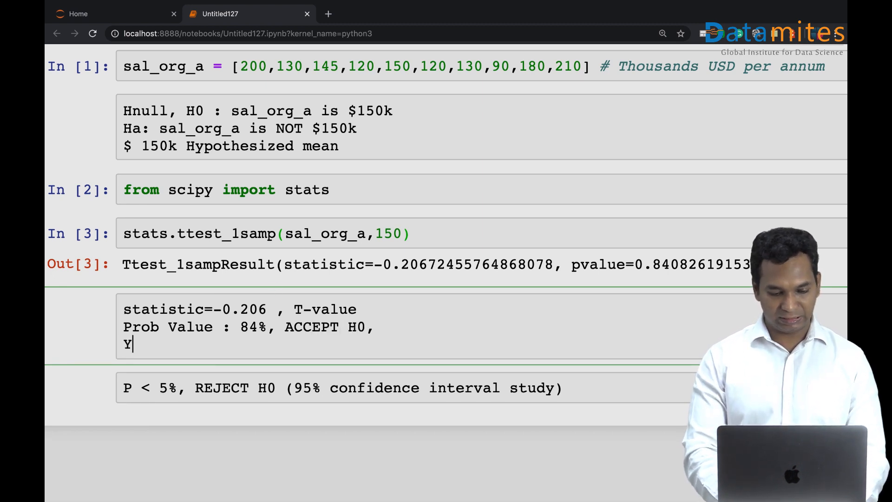
{"action": "type", "text": "es. 150 is"}
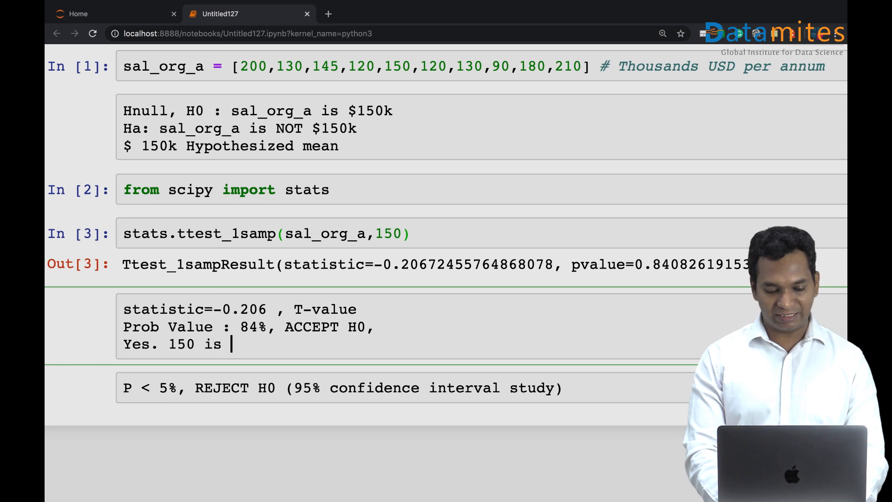
{"action": "type", "text": "the correct"}
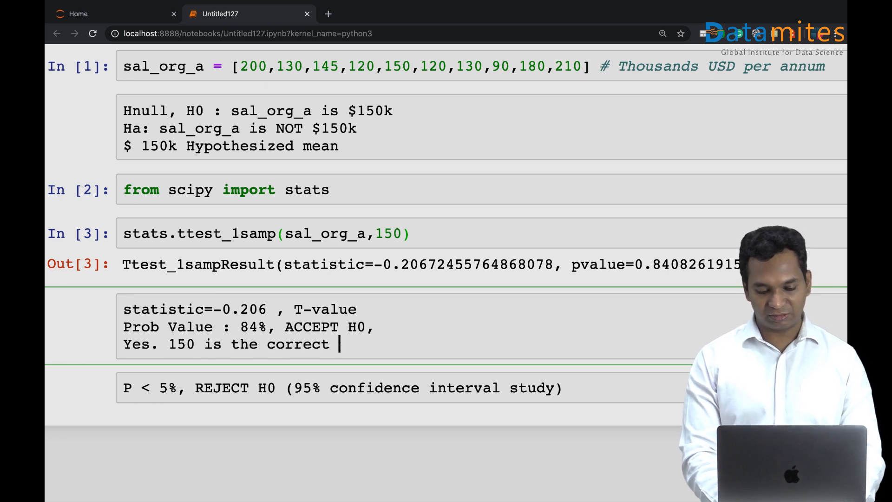
{"action": "type", "text": "indi"}
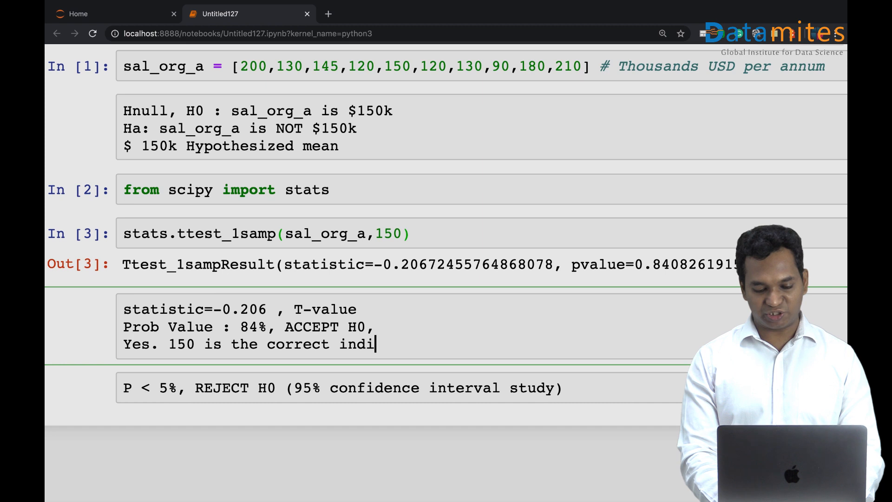
{"action": "type", "text": "cation"}
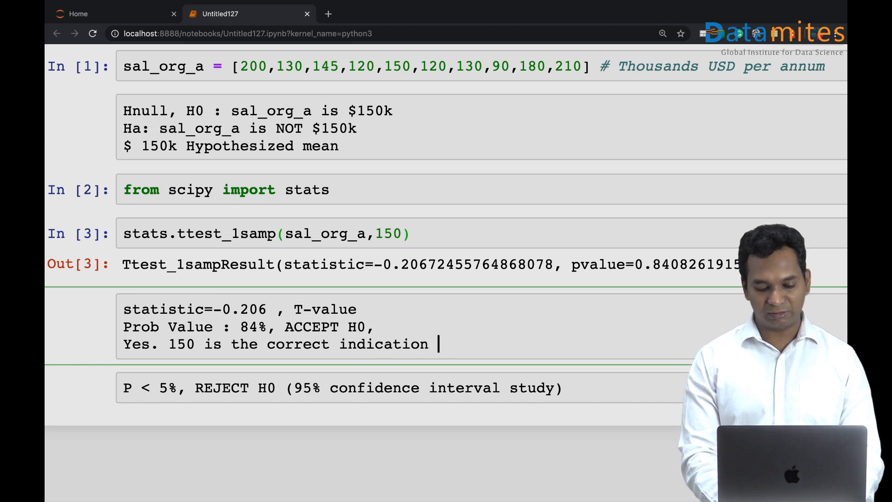
{"action": "type", "text": "of"}
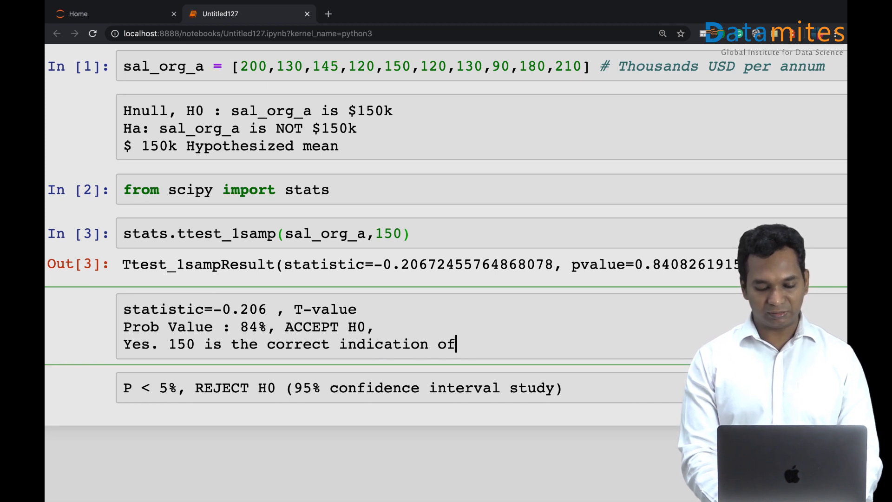
{"action": "type", "text": "salary of or"}
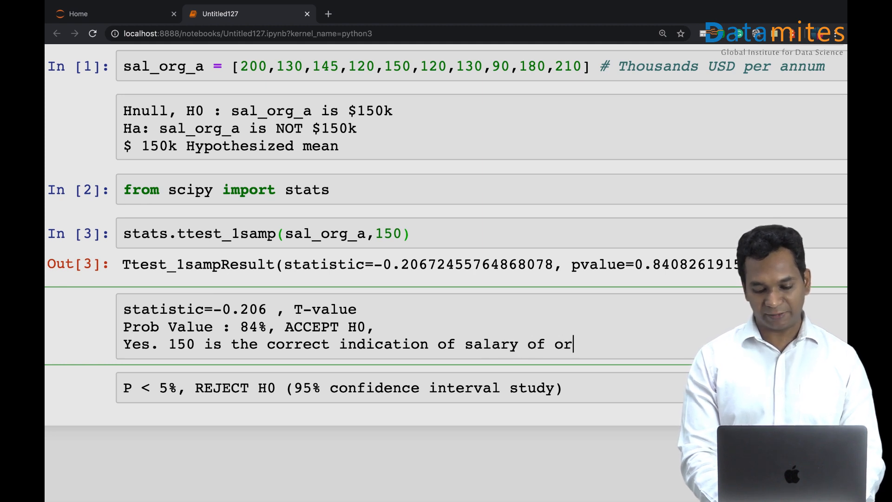
{"action": "type", "text": "g_A"}
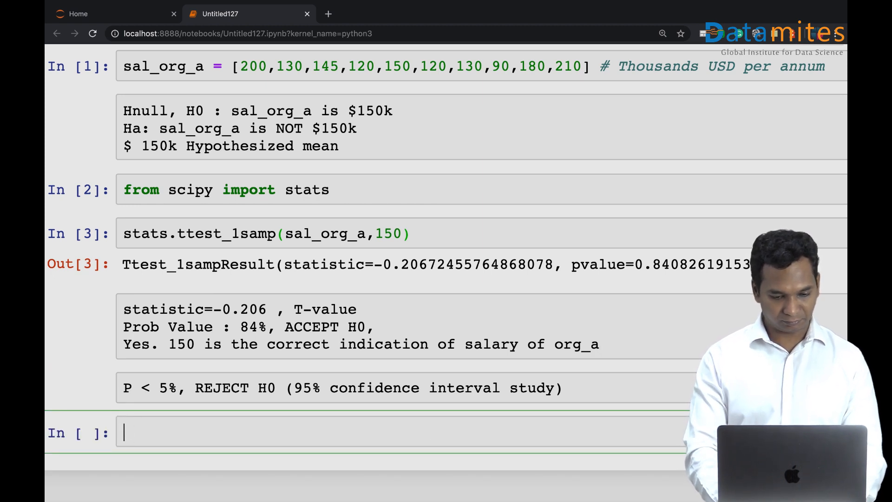
Enter import numpy as np and np.mean(sal_org_a) in the last cell and run it.
{"action": "type", "text": "m"}
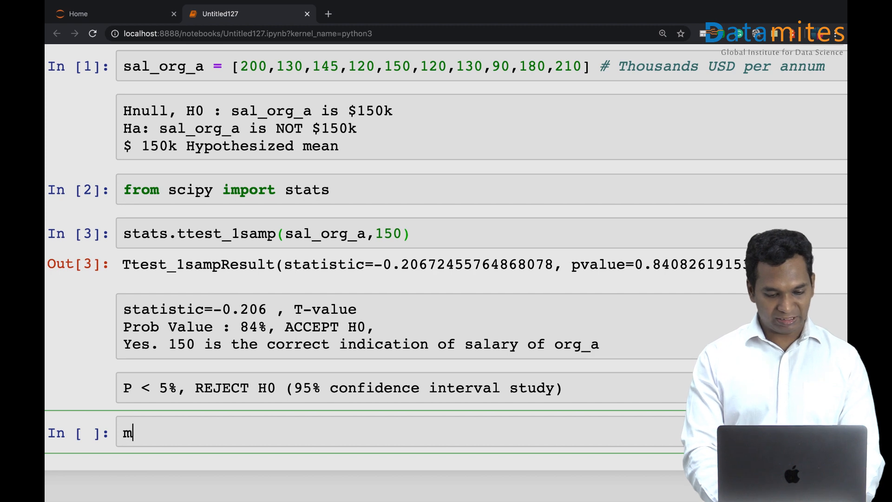
{"action": "key", "text": "Backspace"}
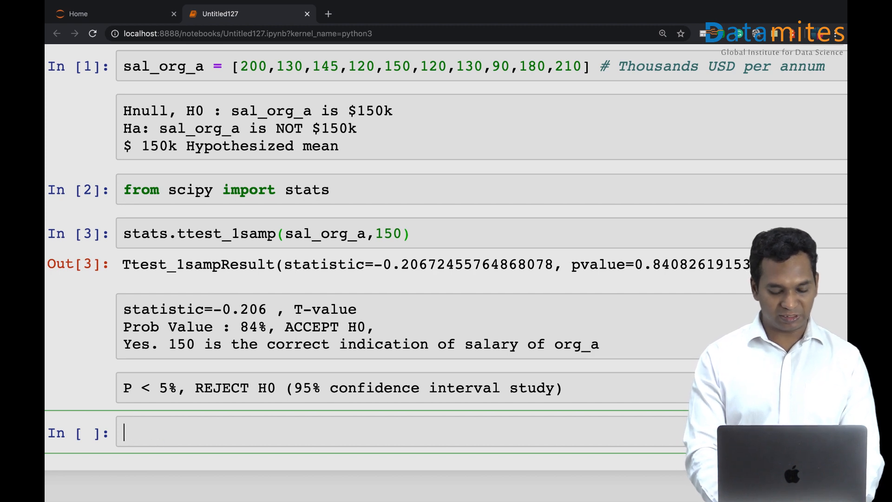
{"action": "type", "text": "imp"}
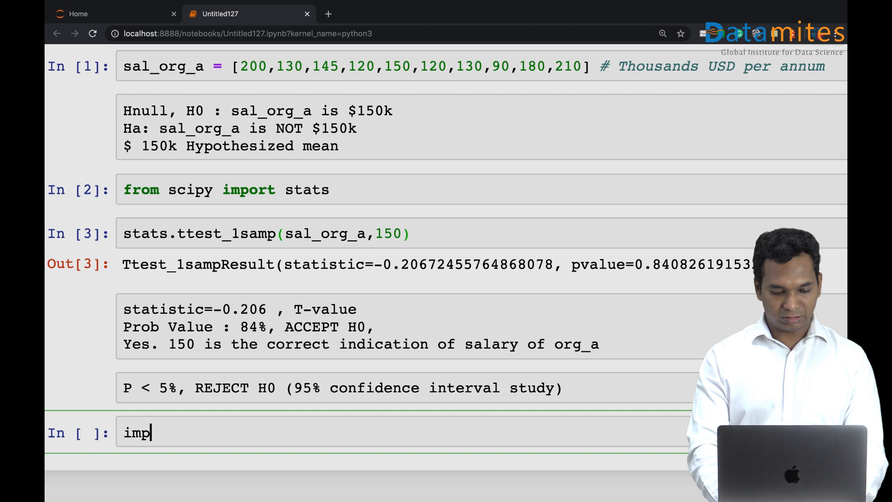
{"action": "type", "text": "ort nu p"}
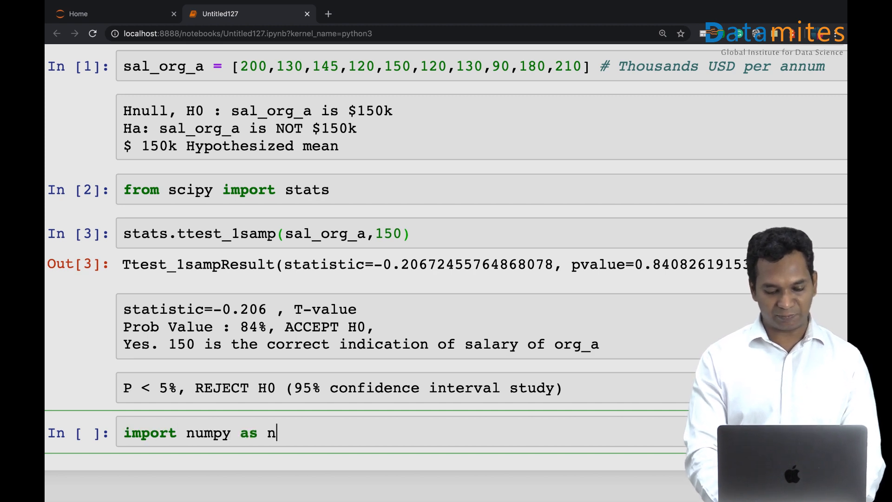
{"action": "type", "text": "p"}
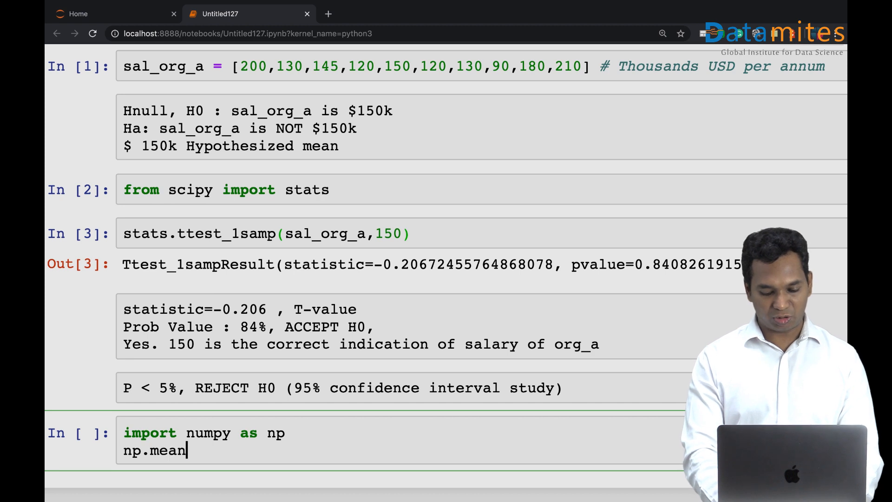
{"action": "type", "text": "(sla"}
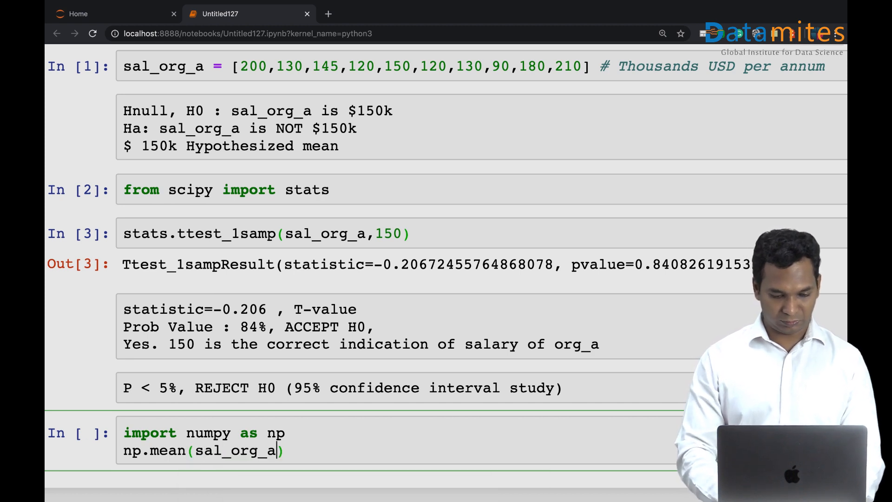
{"action": "key", "text": "shift+enter"}
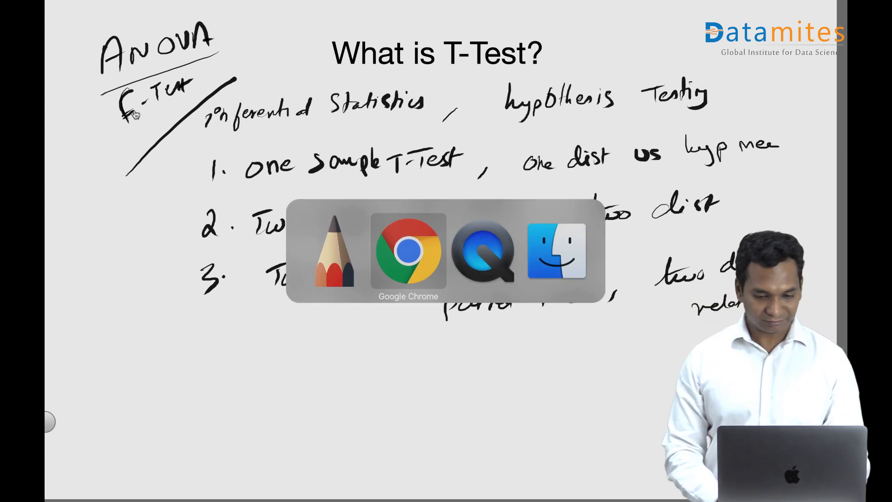
{"action": "left_click", "coordinate": [407, 251]}
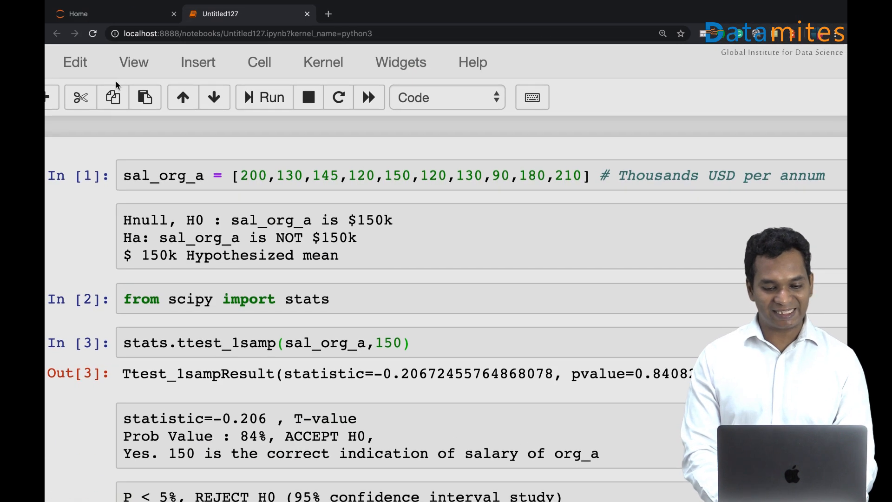
{"action": "scroll", "scroll_direction": "down", "scroll_amount": 3}
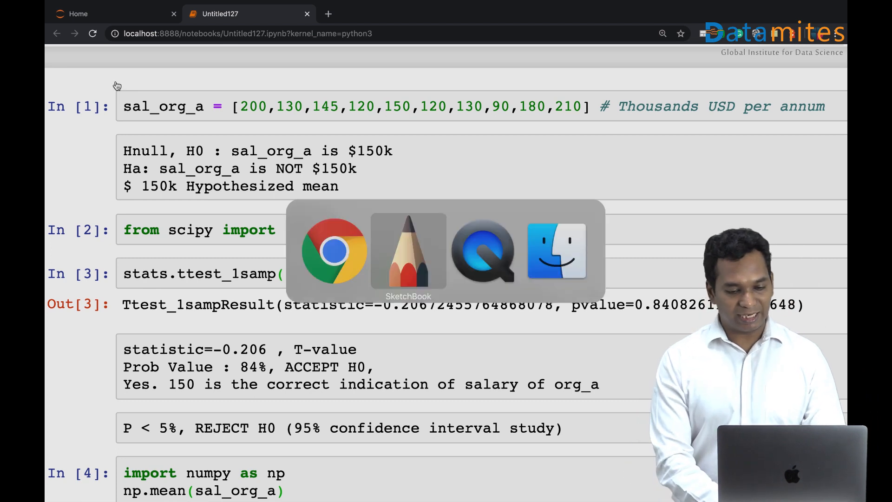
{"action": "left_click", "coordinate": [408, 251]}
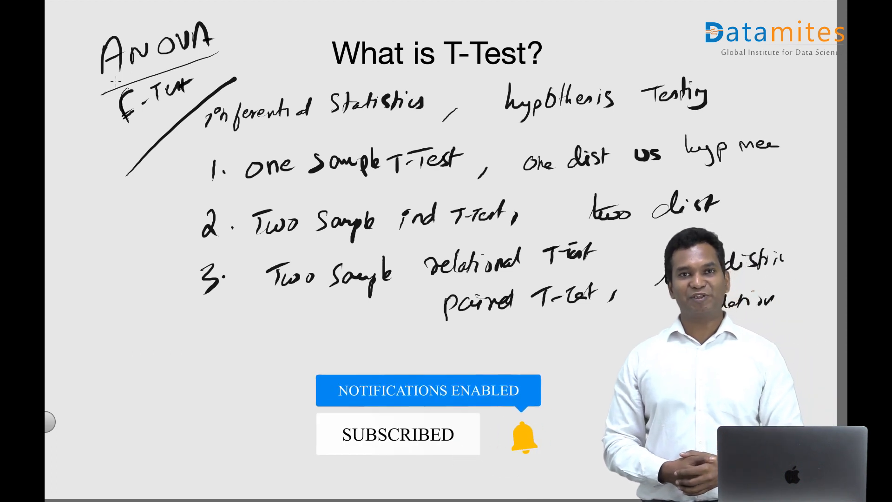